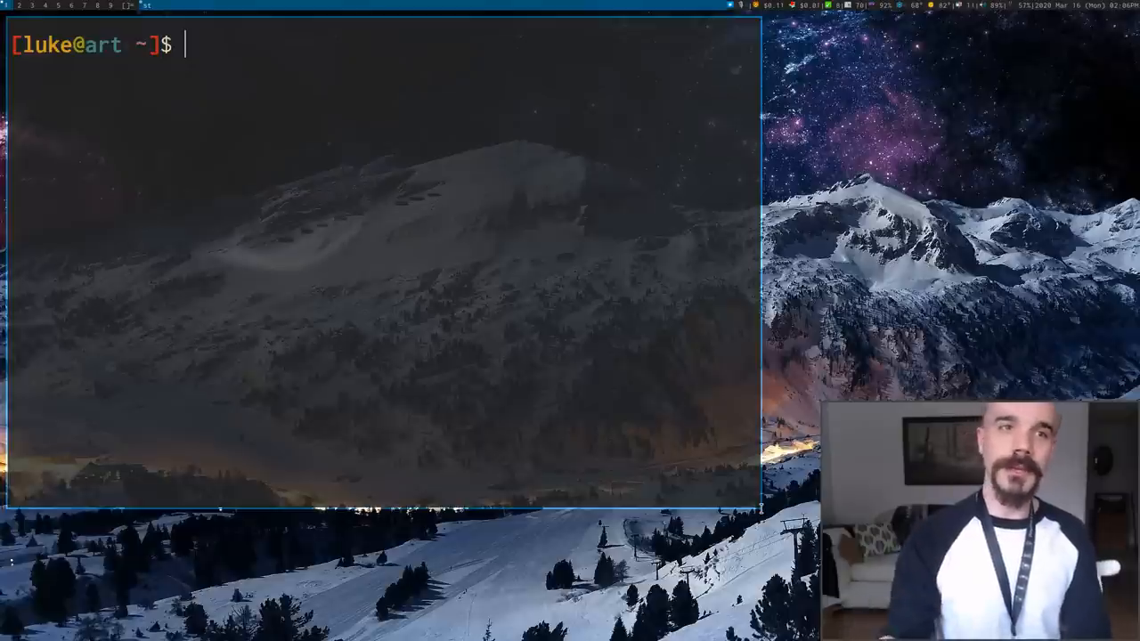
Start a yay install of st-luke-git and cancel at the clean-build question
text(yay -S st-l)
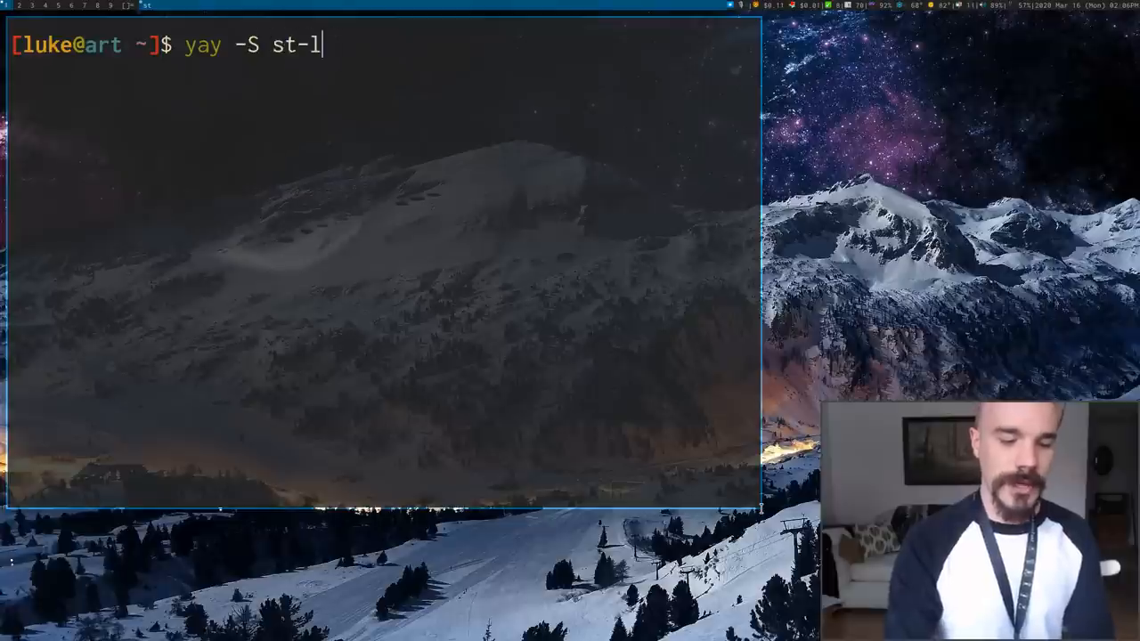
text(uke-git)
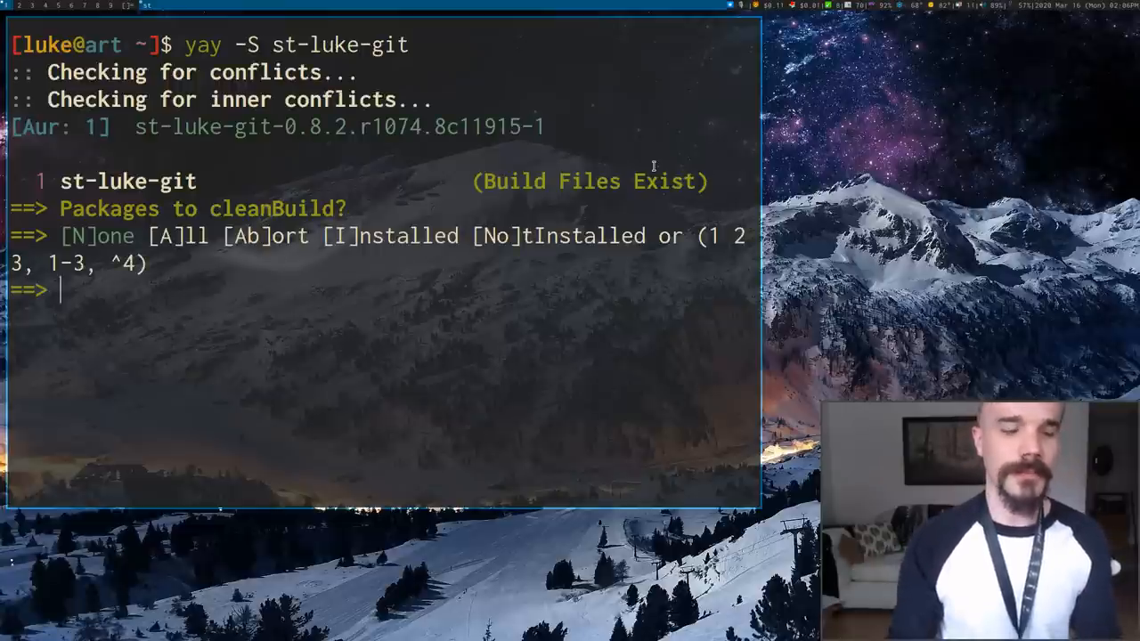
key(ctrl+c)
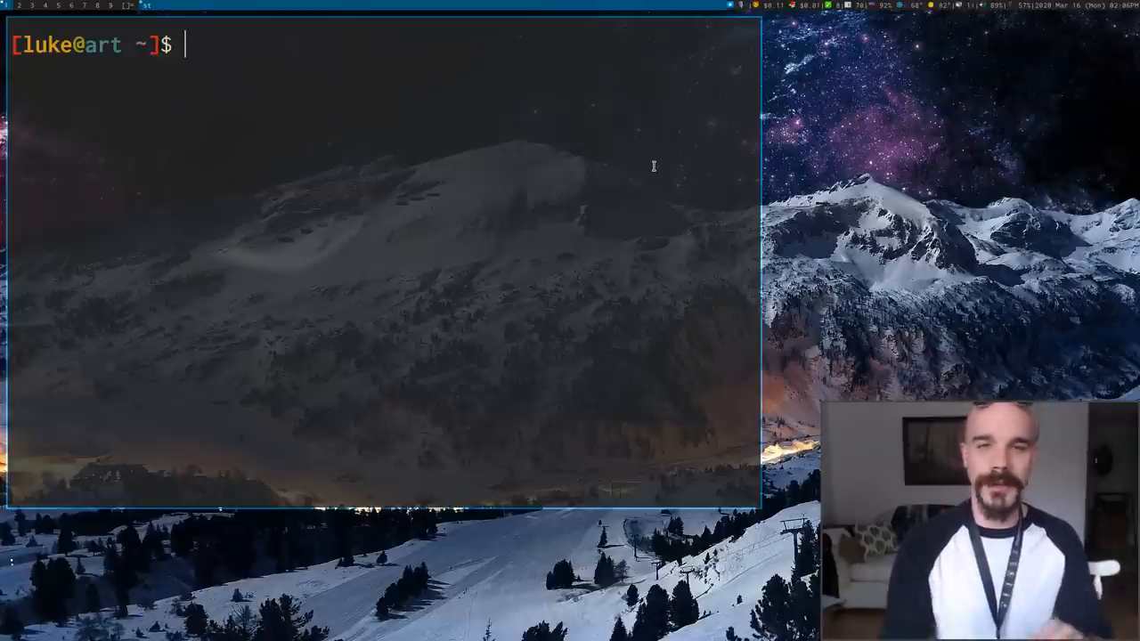
List all installed packages with pacman -Q, then clear the screen
text(lsblk)
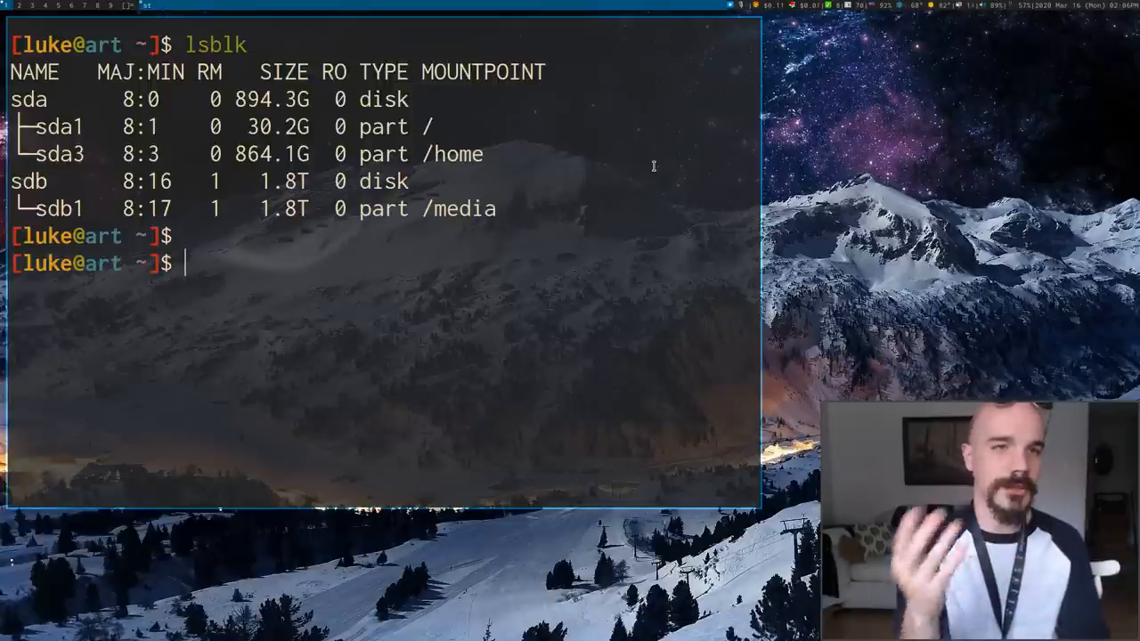
text(pacman -Q)
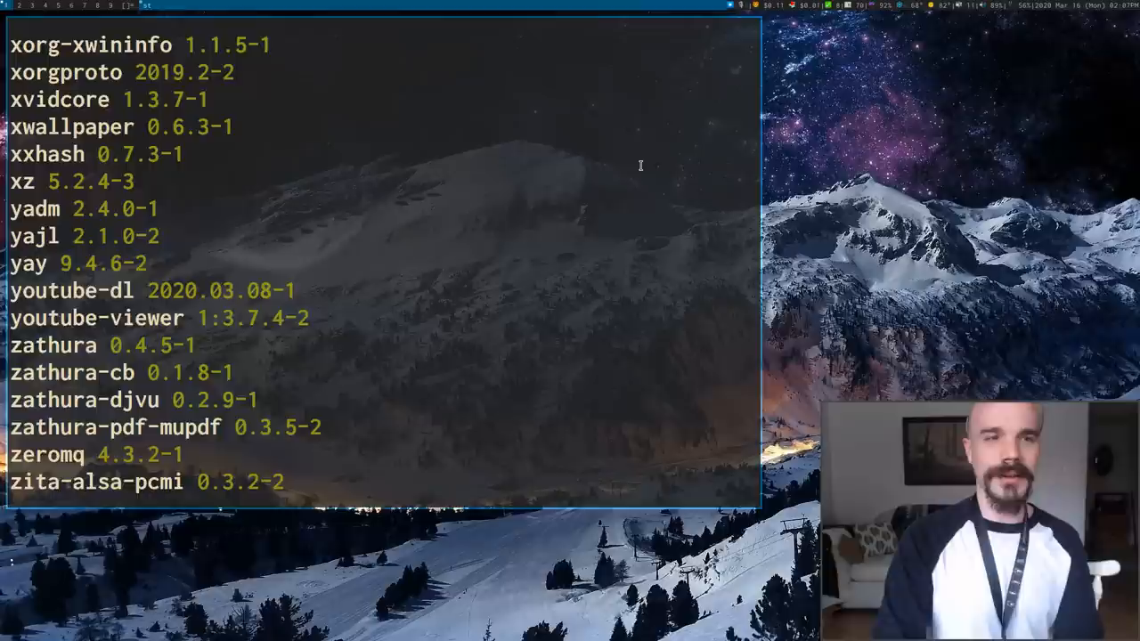
key(alt+u)
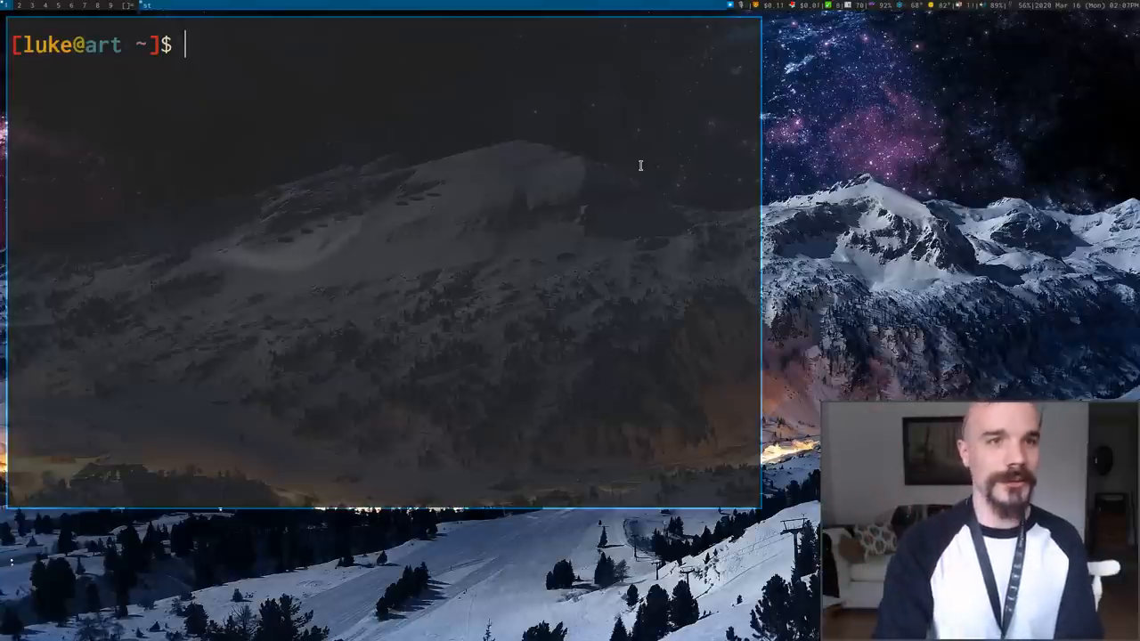
Shrink then enlarge the font, clear the screen, and type lsblk
key(Alt+j)
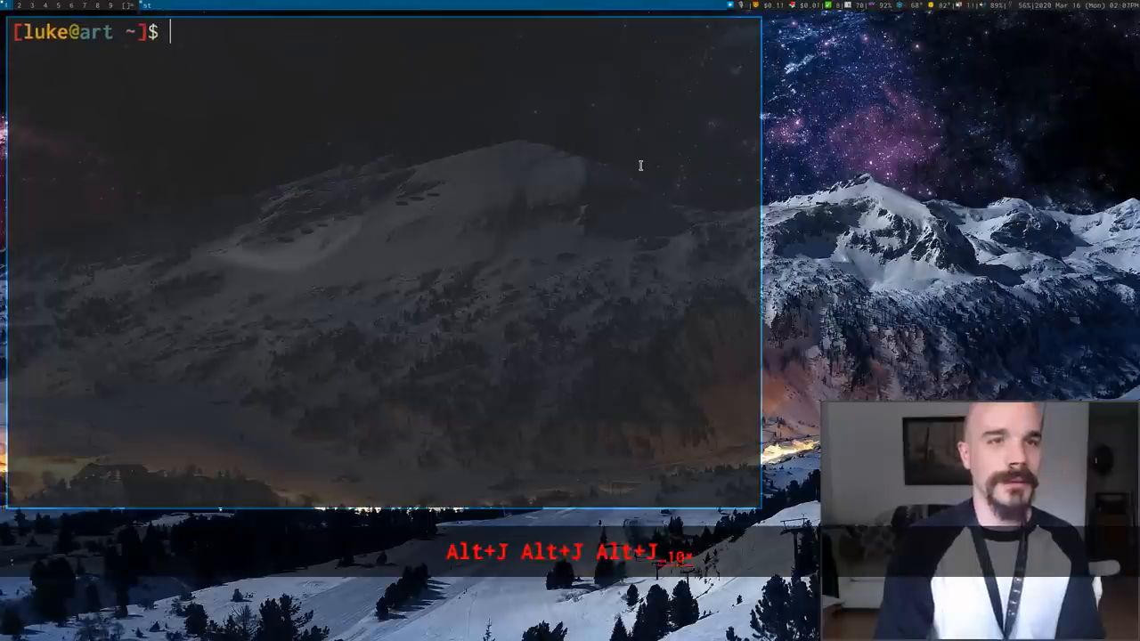
key(alt+k)
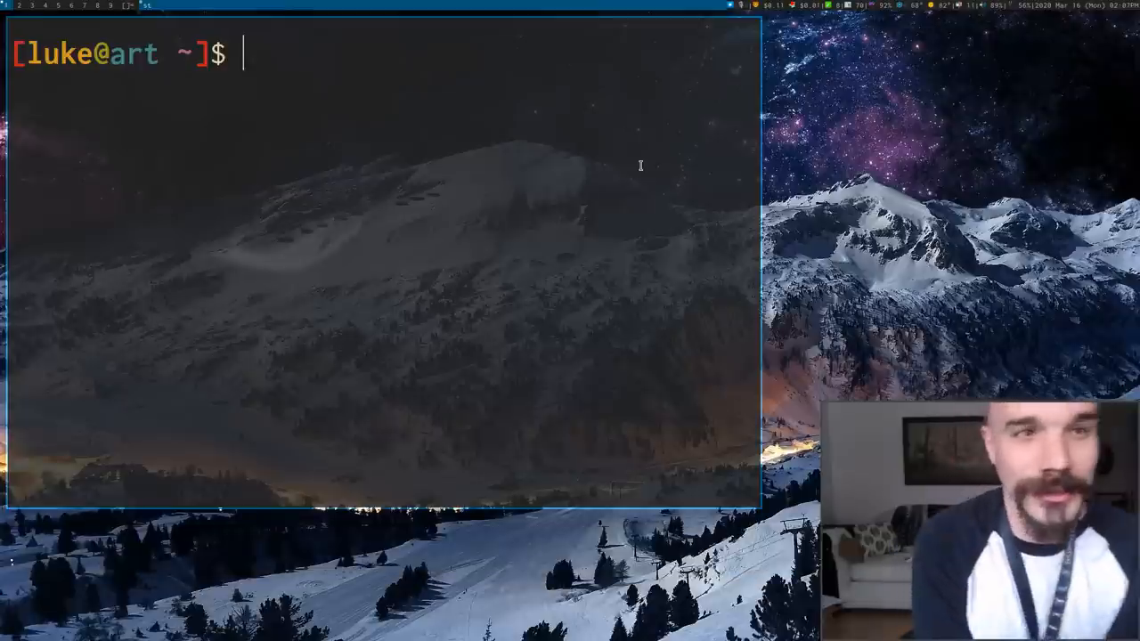
key(ctrl+l)
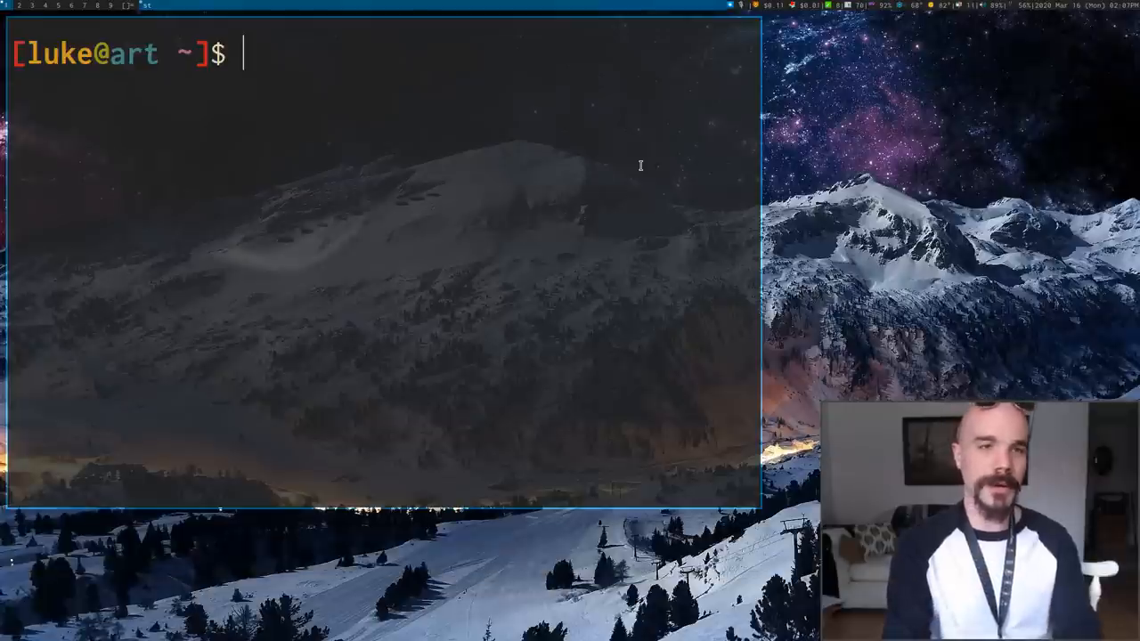
text(lsblk)
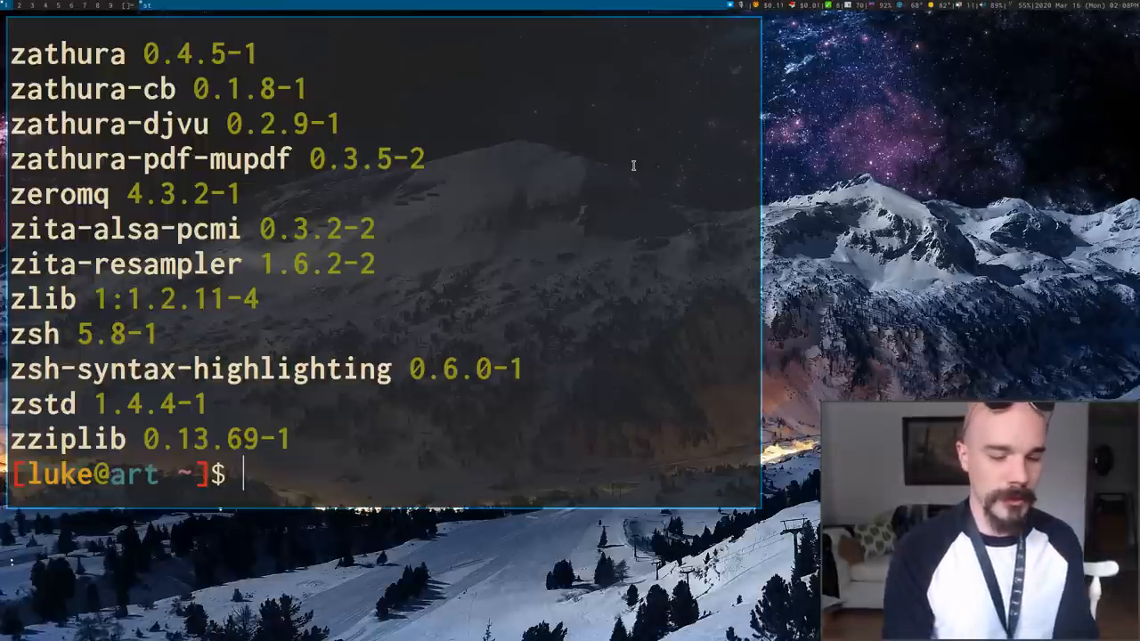
Pipe the package listing into Neovim on an empty workspace and jump to its top
key(alt+o)
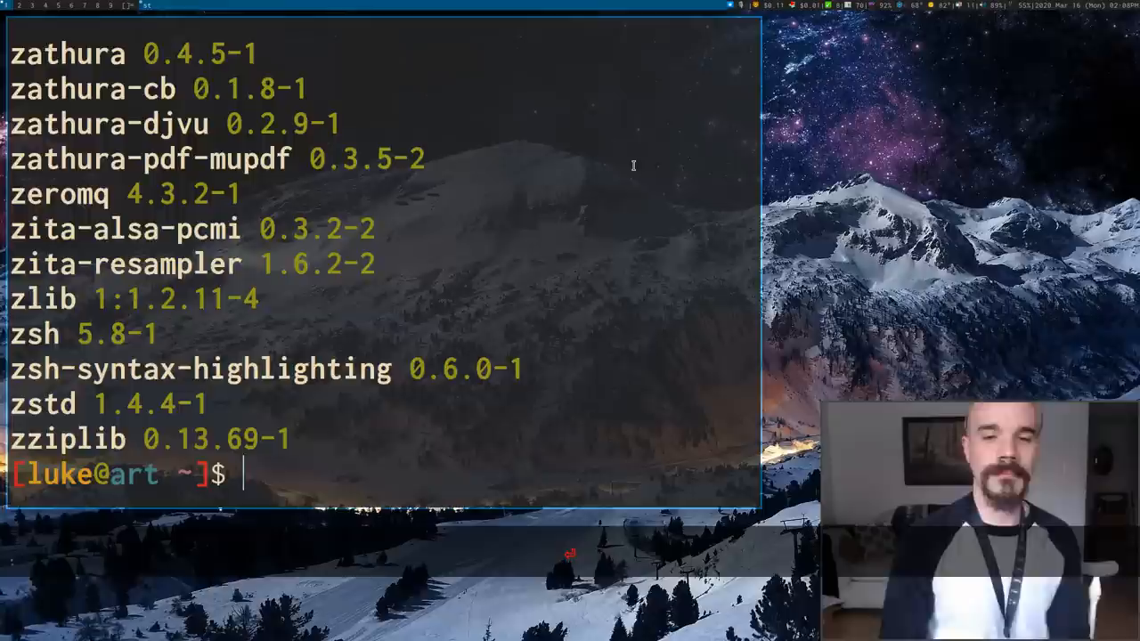
key(super+2)
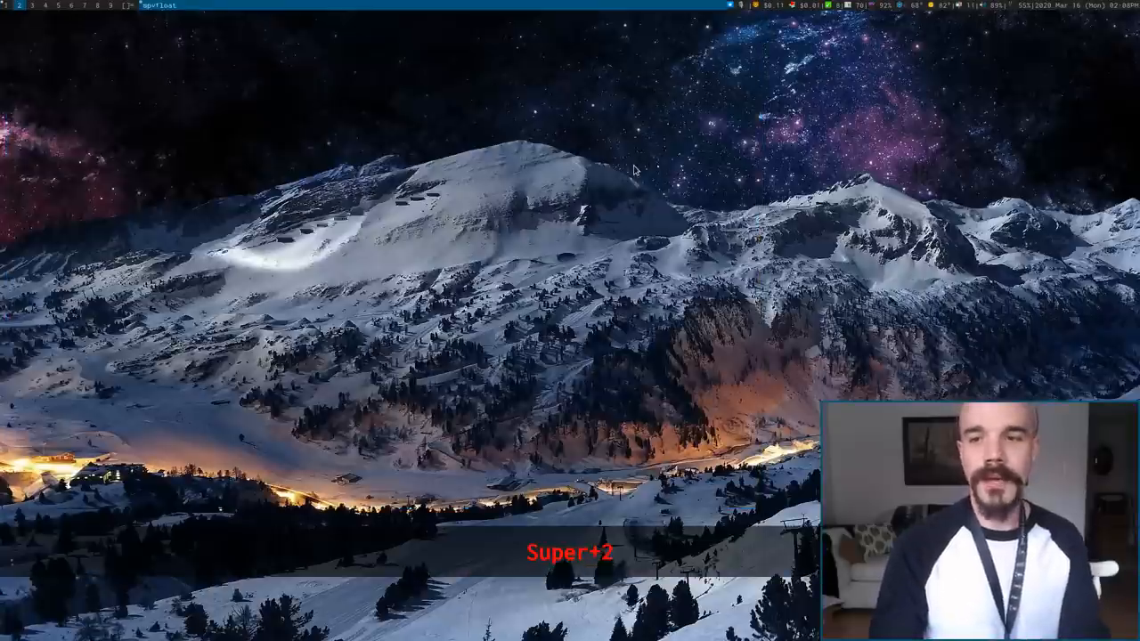
text(nvim)
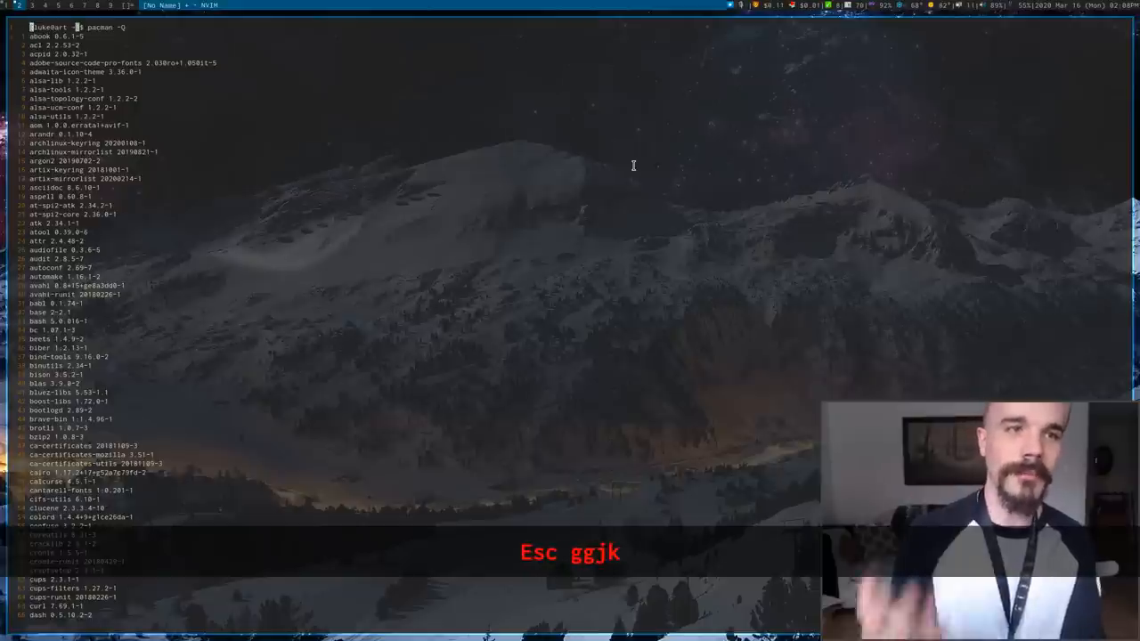
key(G)
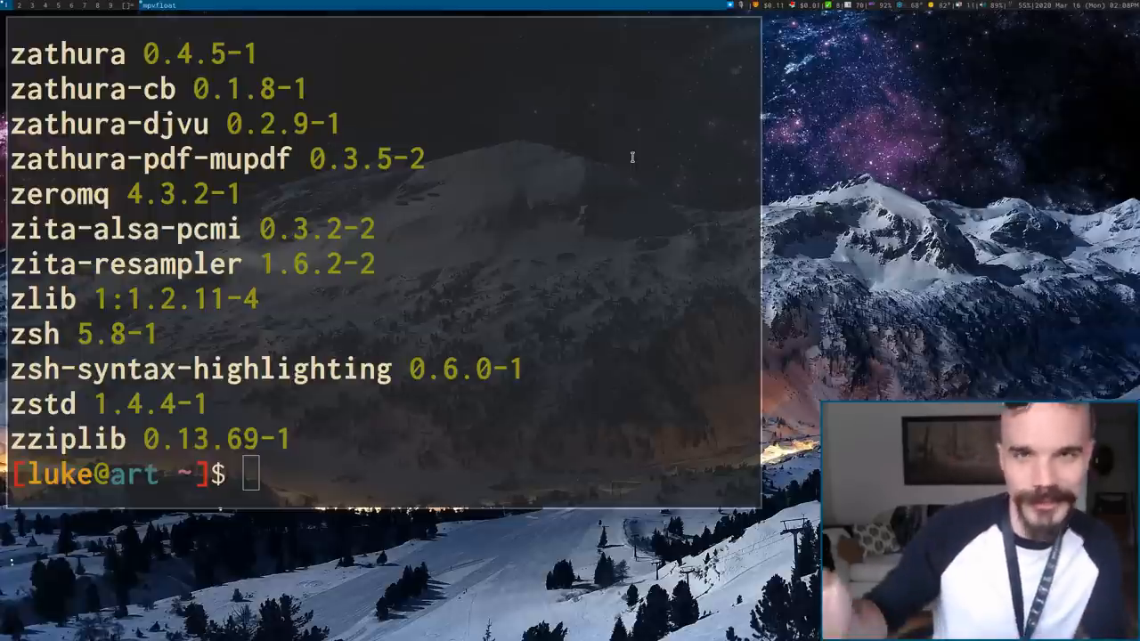
mouse_move(559, 479)
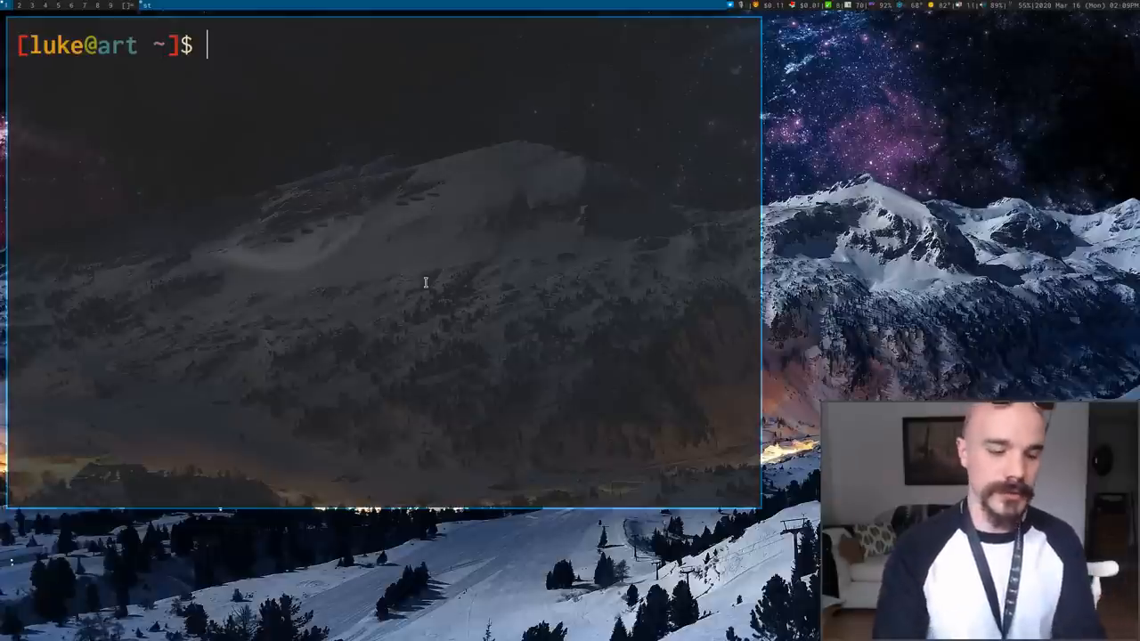
Zoom out and print .local/src/website/index.html with cat, then enlarge the text
key(alt+j)
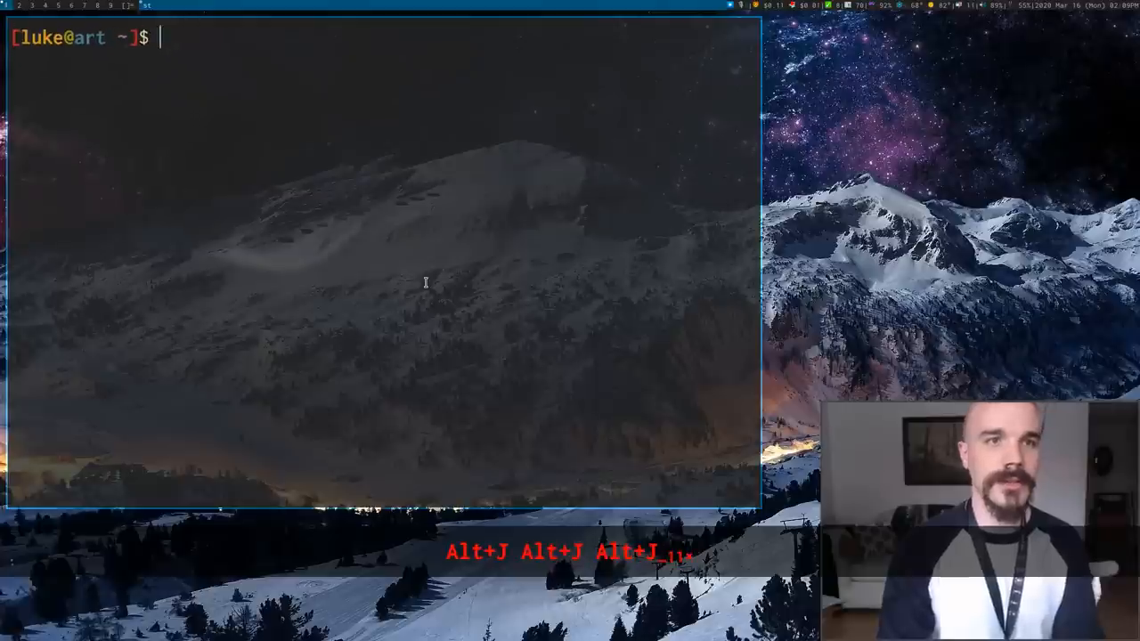
text(cat .local/)
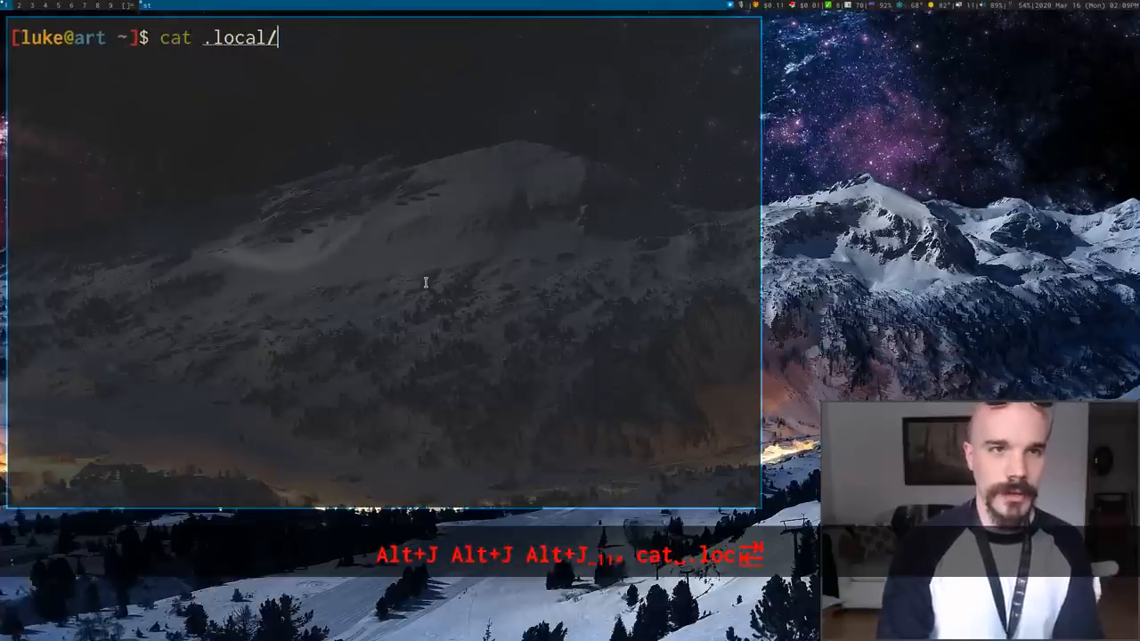
text(w)
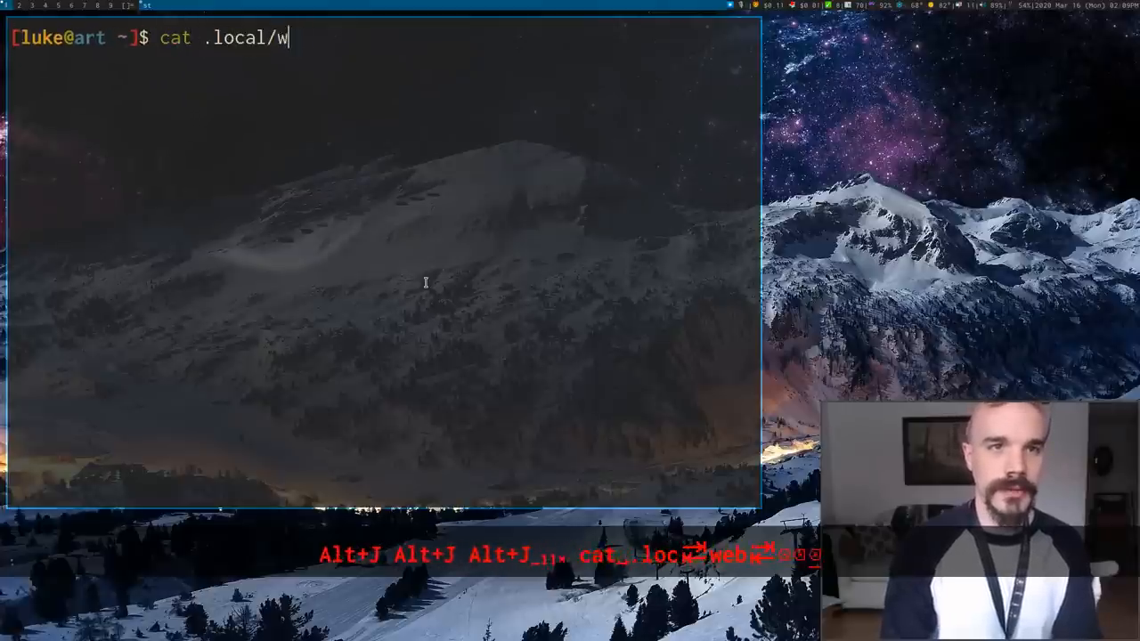
text(src/website/)
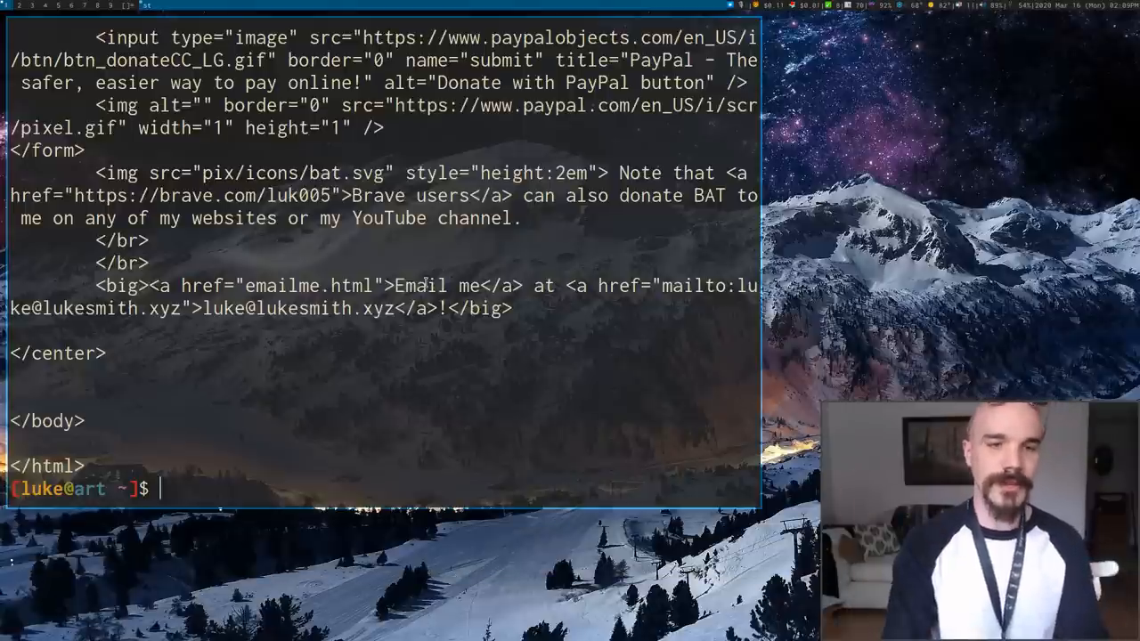
key(Alt+k)
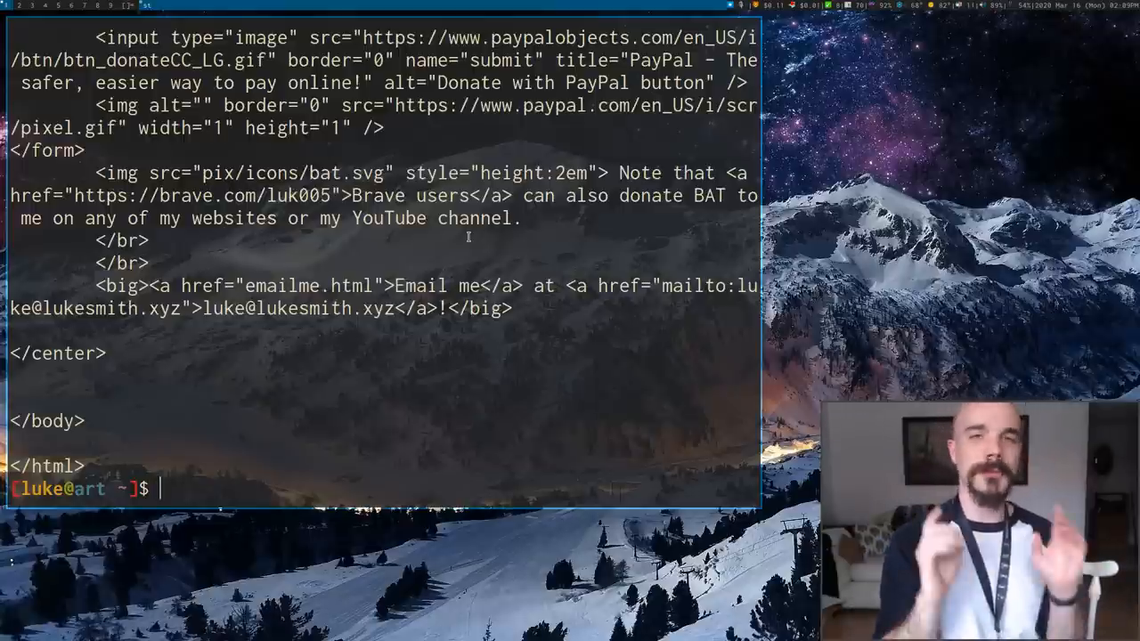
Open the follow-URL menu and filter for the github.com link to open it in Brave
key(alt+1)
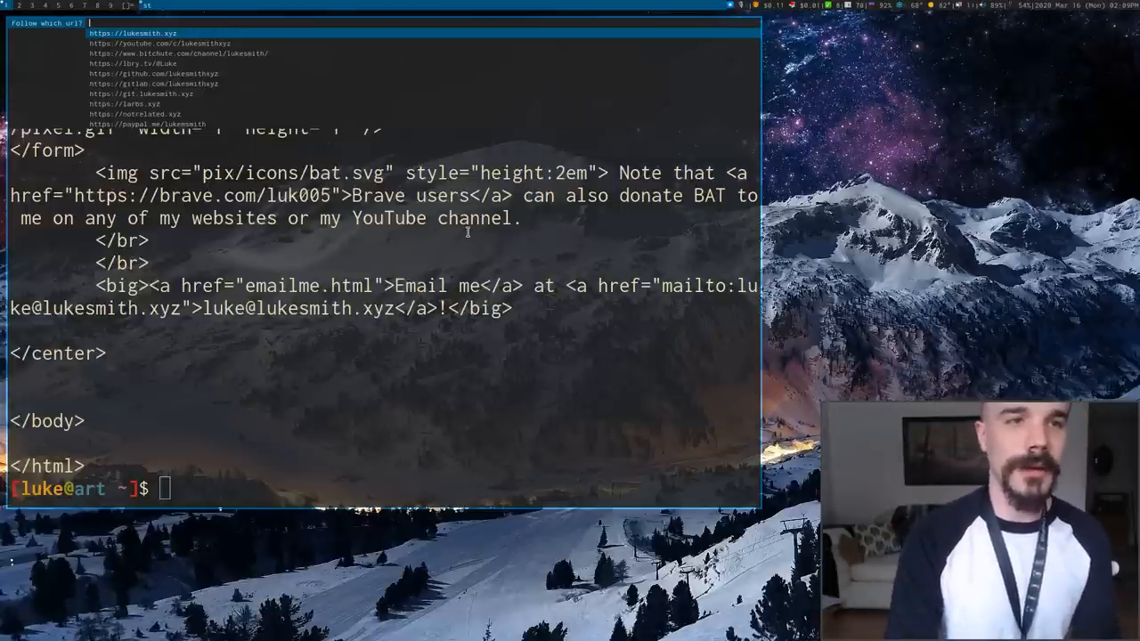
text(git)
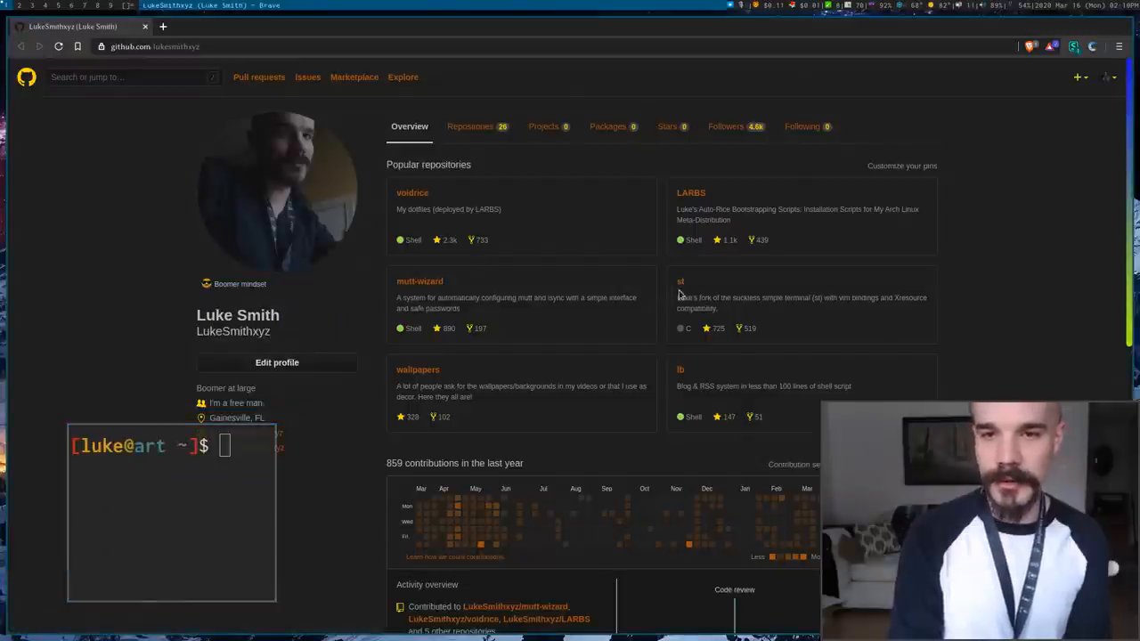
Click the st repository under Popular repositories on the GitHub profile
click(680, 281)
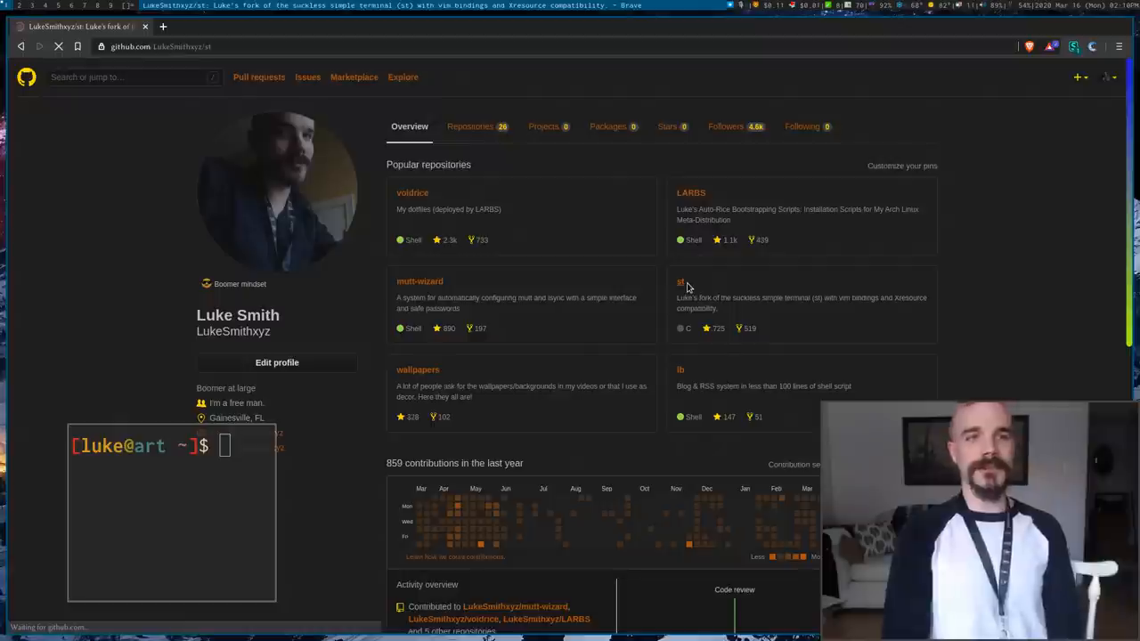
click(680, 281)
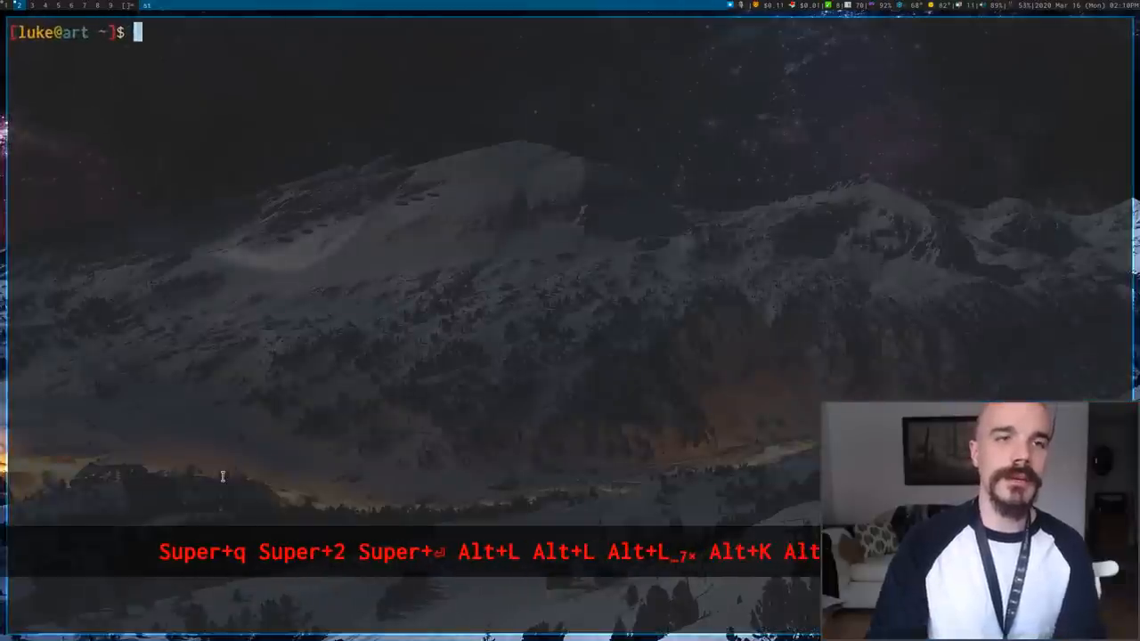
Recall the pacman -Q, yay -S st-luke-git and cat .local/src commands at the prompt
text(pacman -Q)
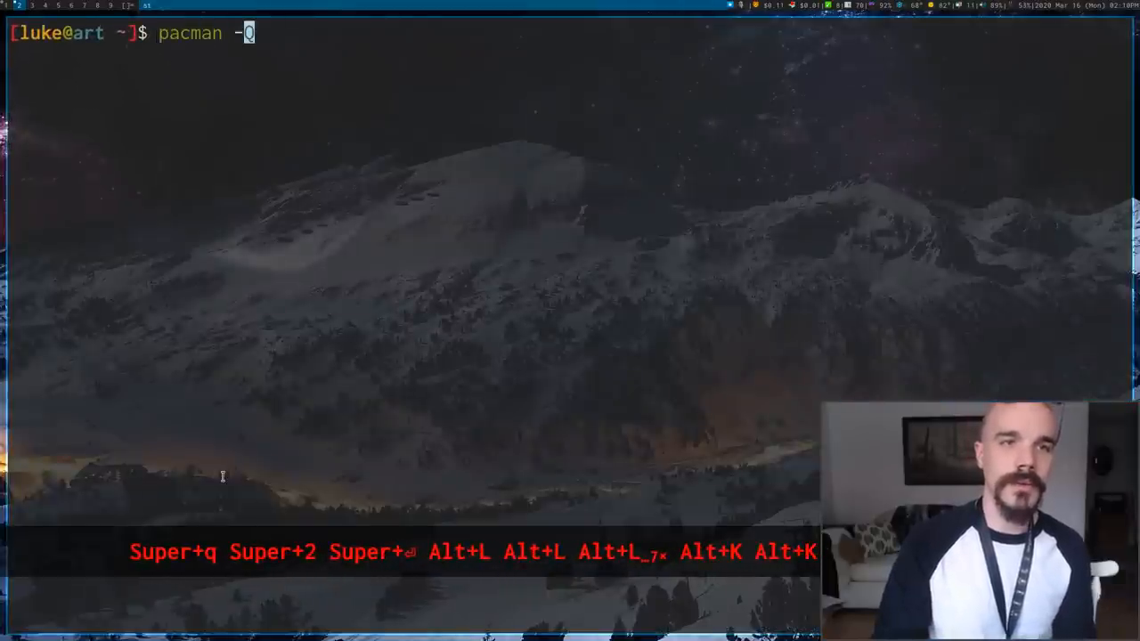
text(yay -S st-luke-git)
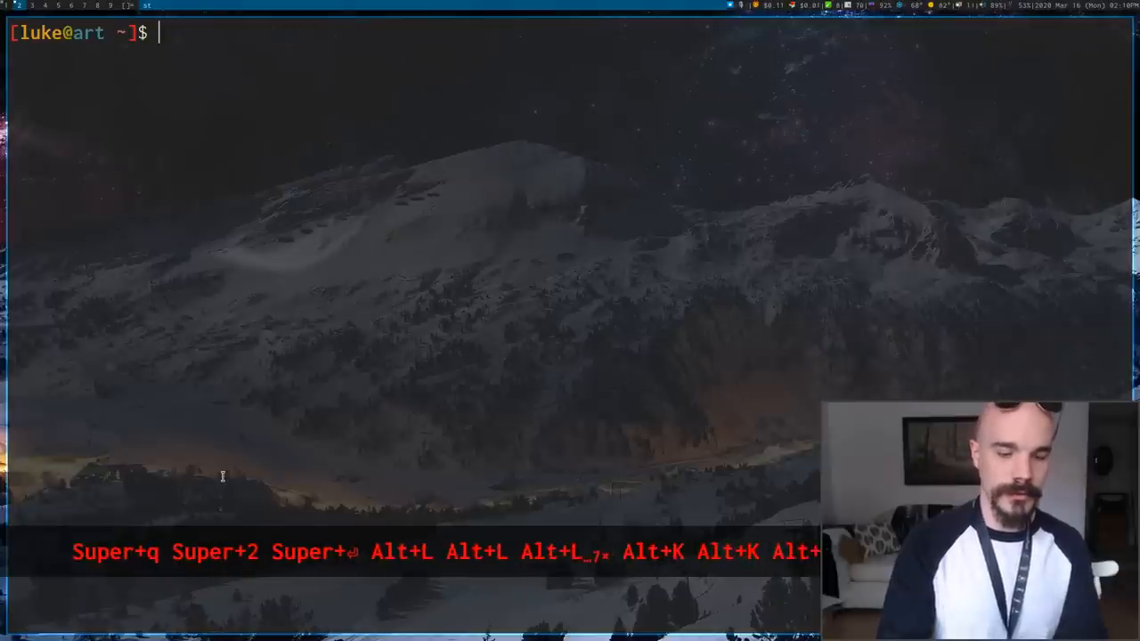
text(cat .local/sr)
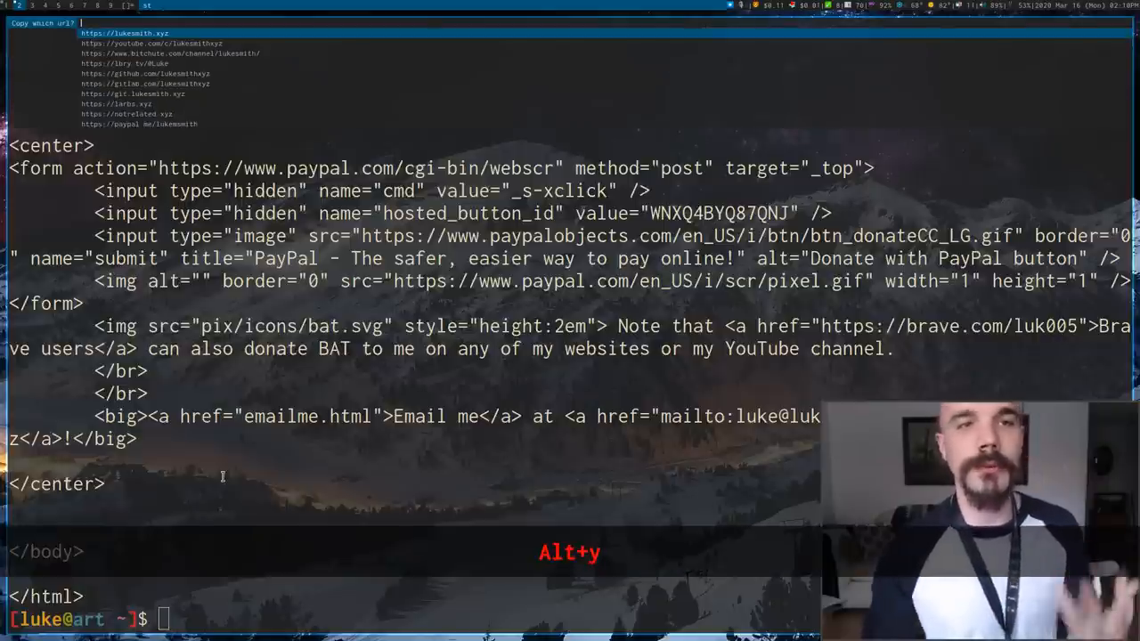
Copy the LARBS link into a new Brave tab, then return to st and clear the screen
key(Down)
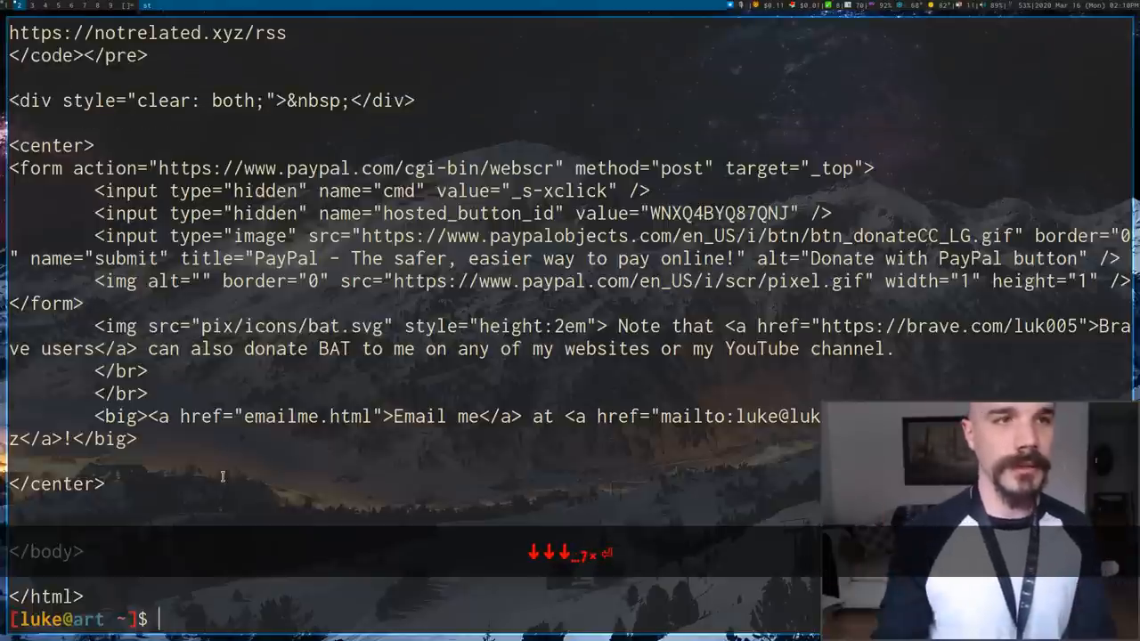
key(super+1)
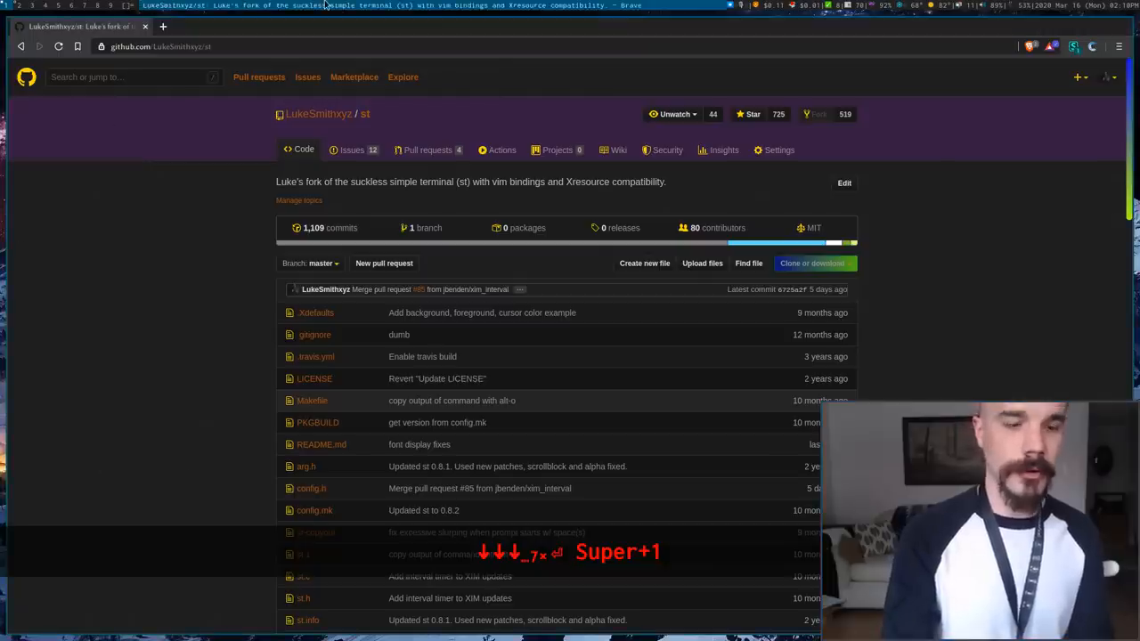
key(ctrl+t)
text(larbs.xyz)
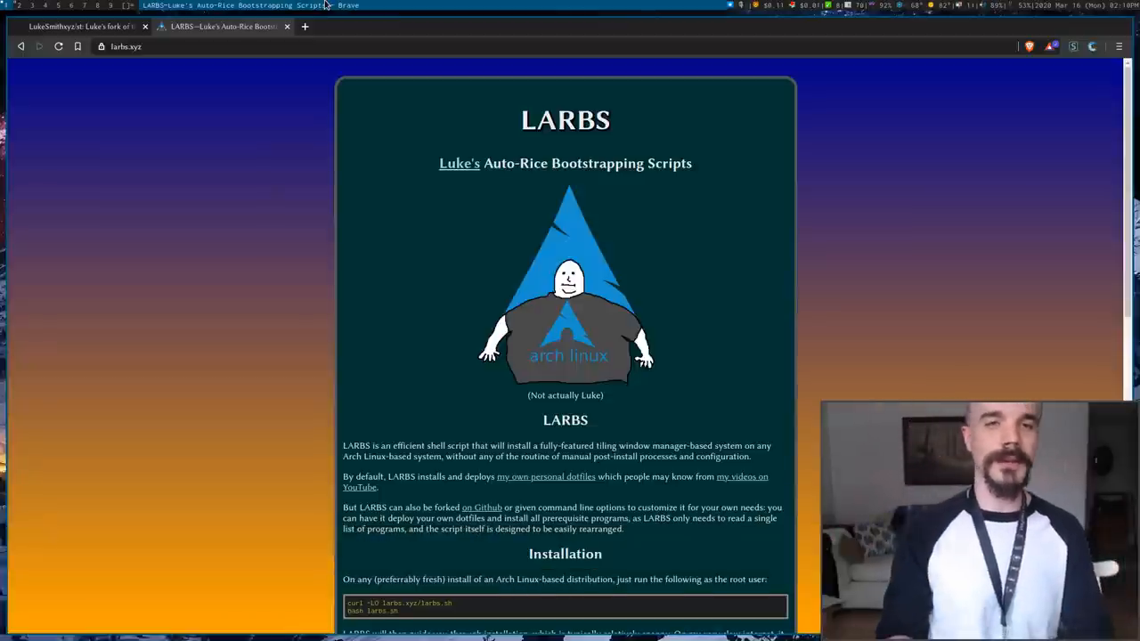
key(Super+2)
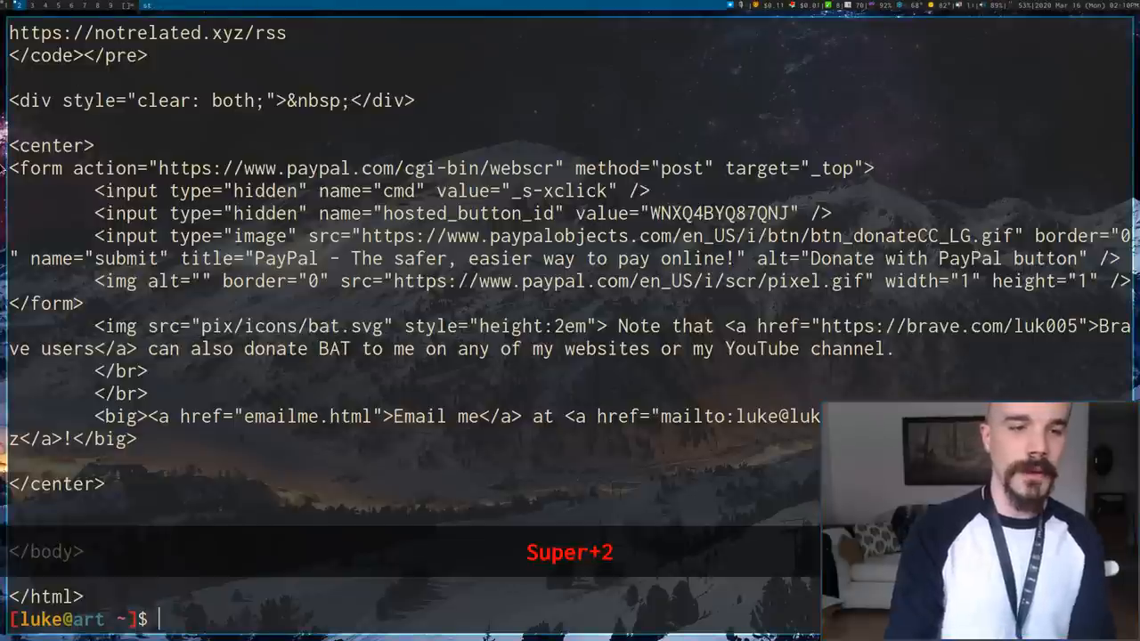
key(ctrl+l)
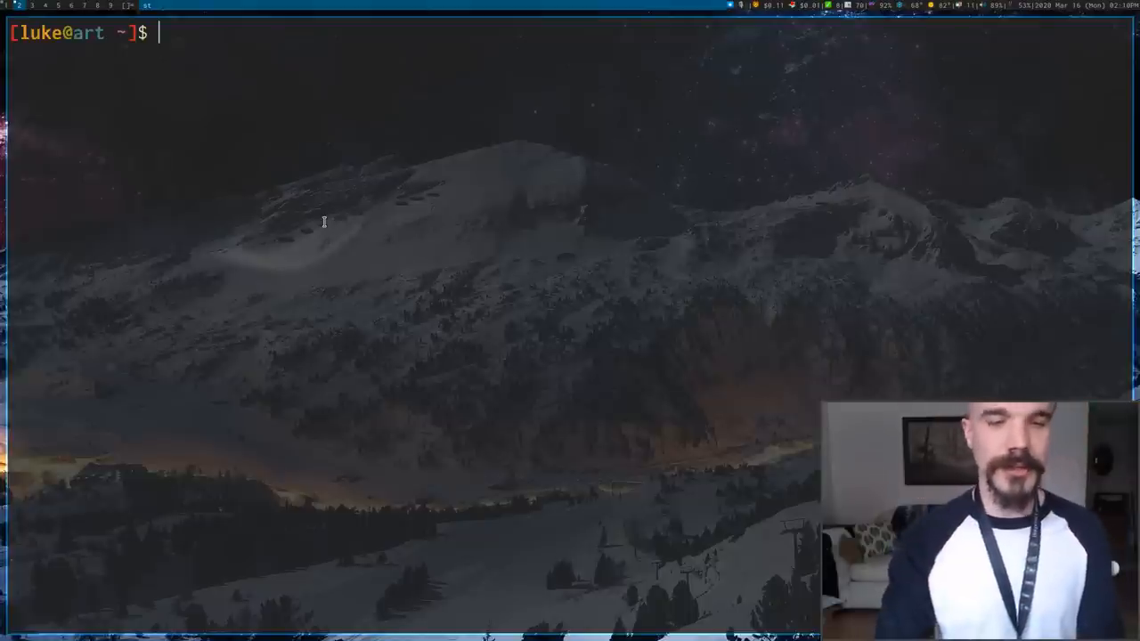
Run lsblk and paste a copied partition row into a new Brave tab's search bar
text(lsblk)
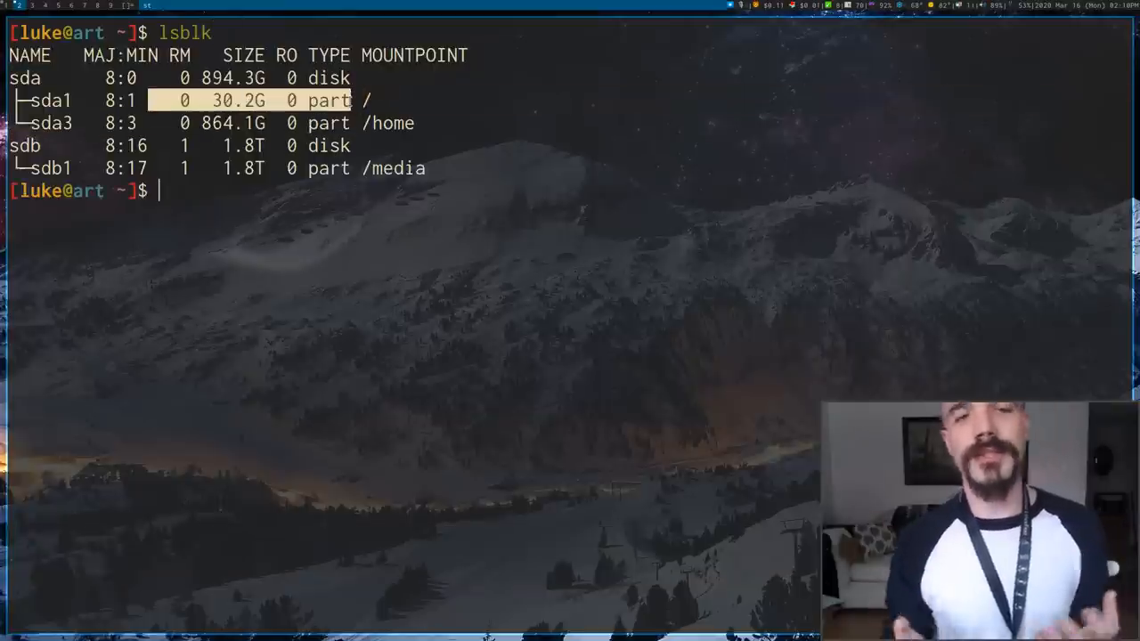
key(Alt+c)
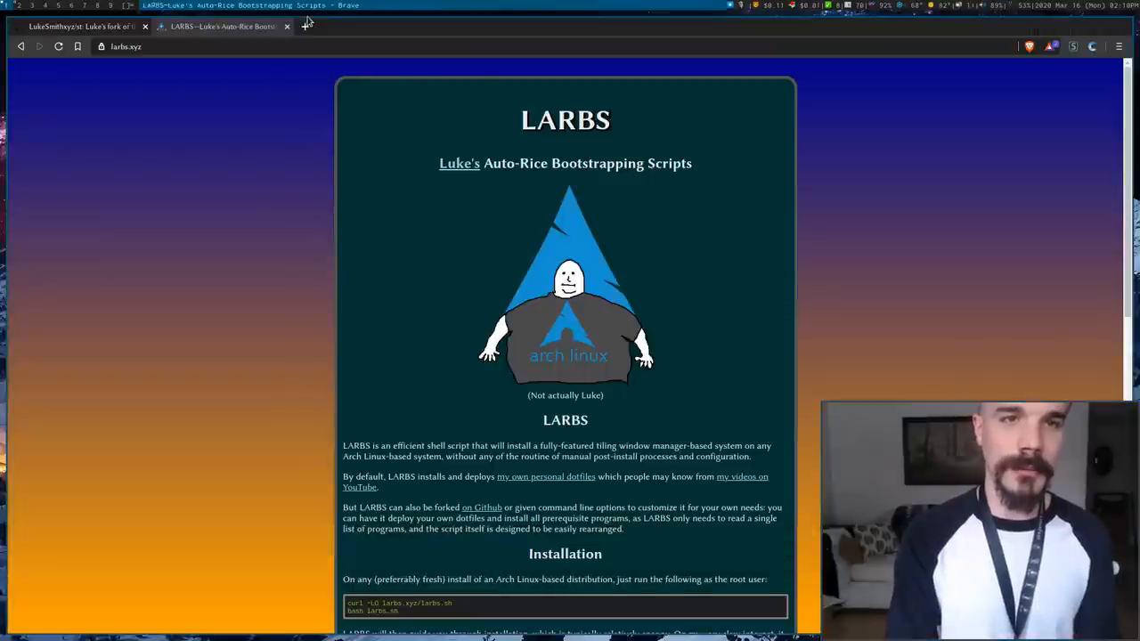
click(447, 26)
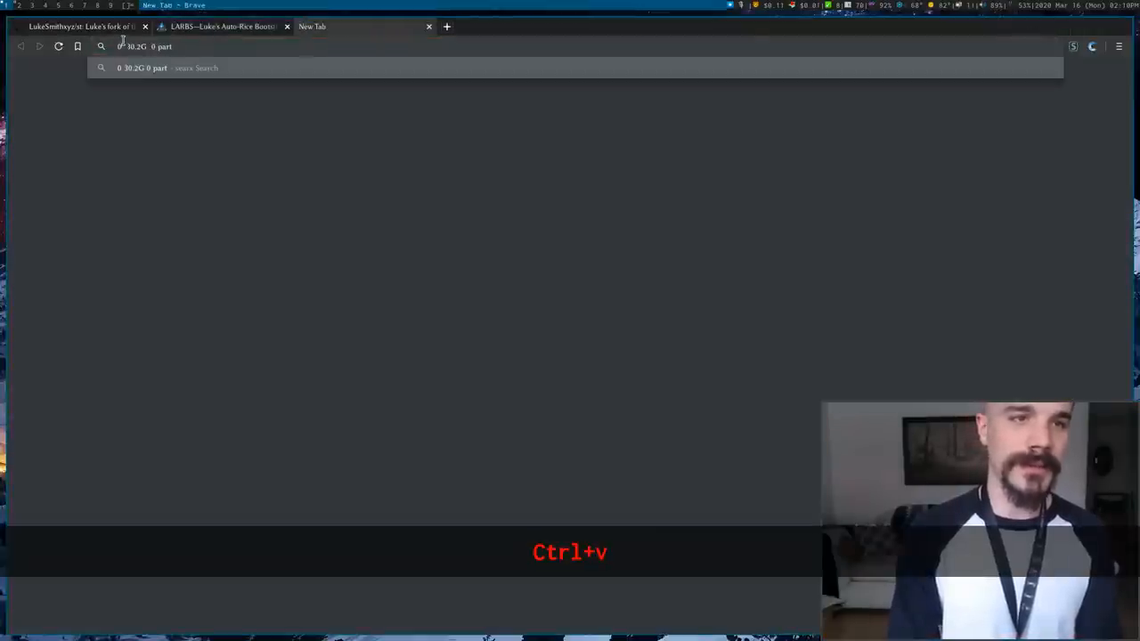
key(super+2)
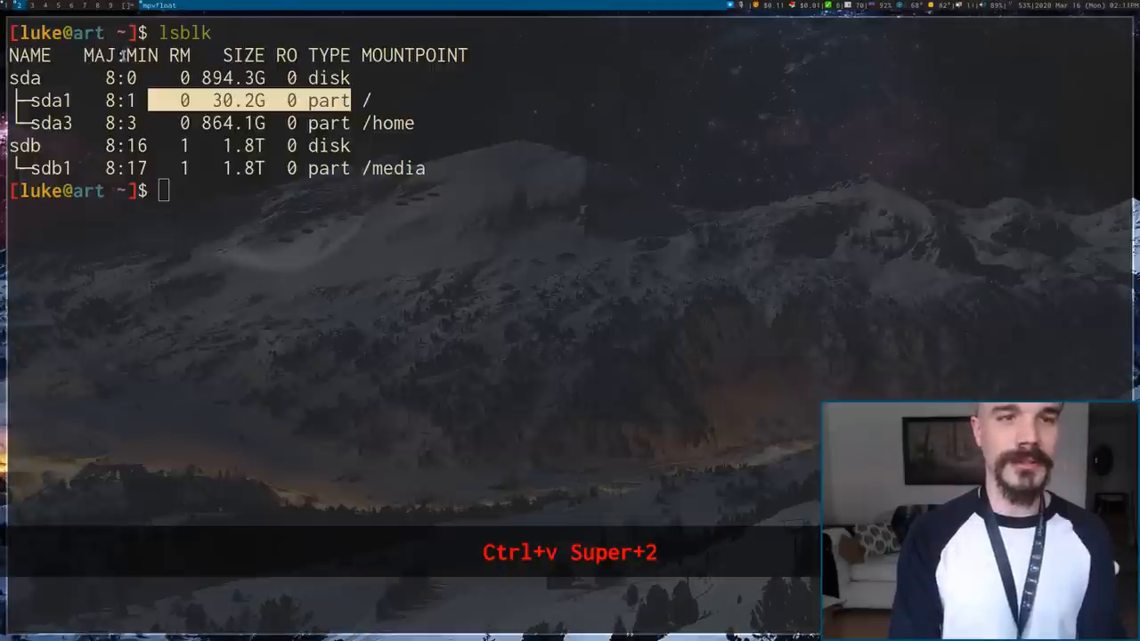
Paste the disk-row fragment twice onto the prompt, erase it, and switch to Brave
key(super+1)
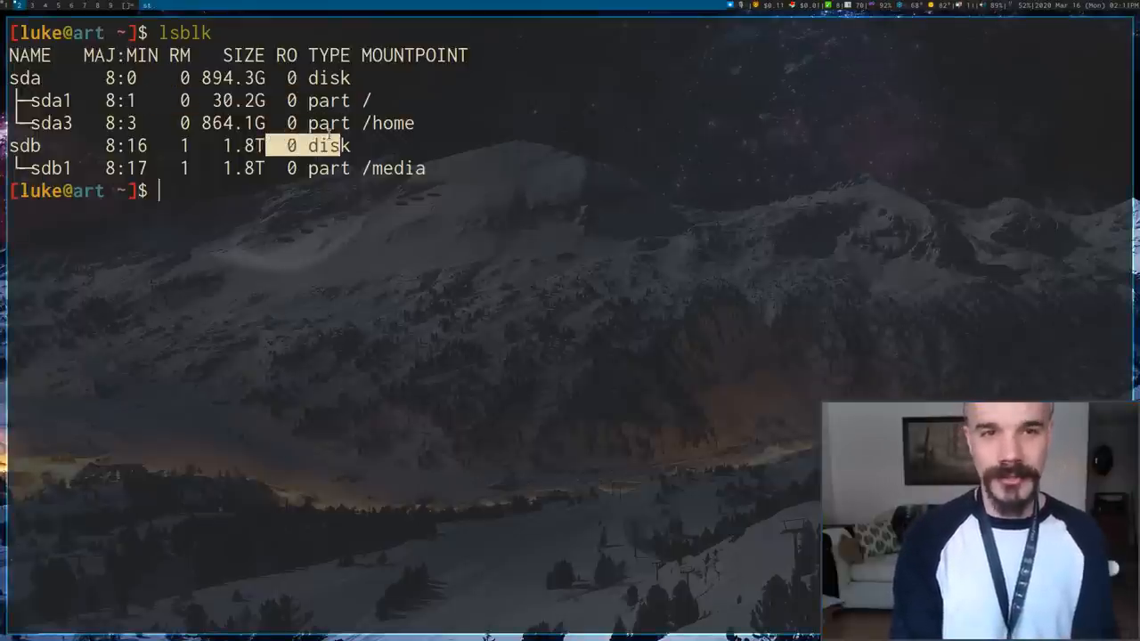
key(Alt+c)
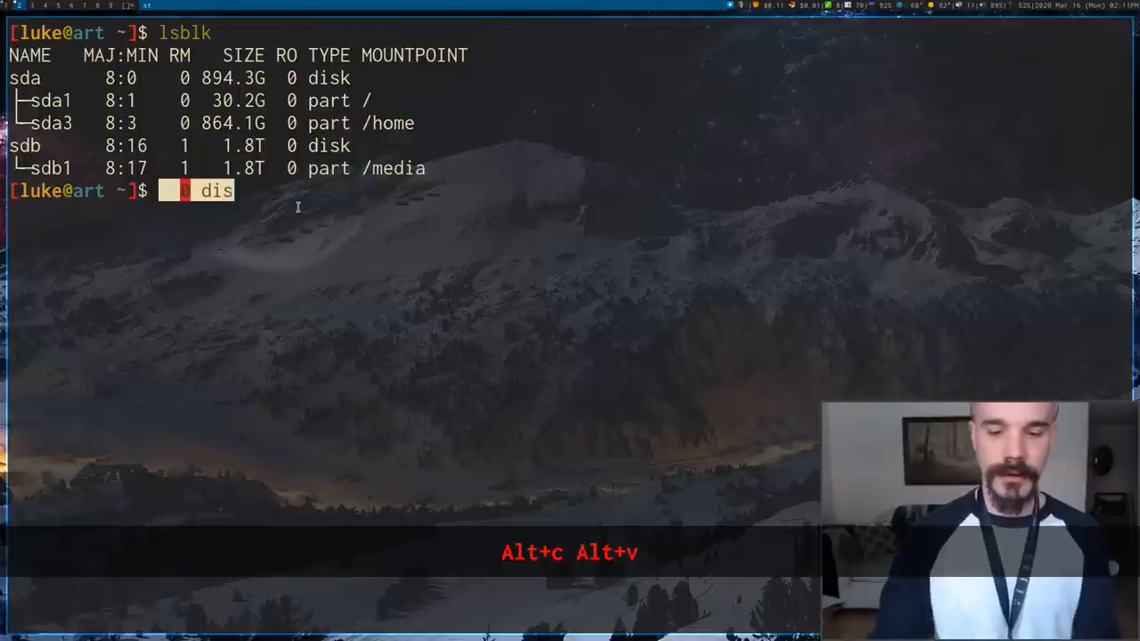
key(shift+Insert)
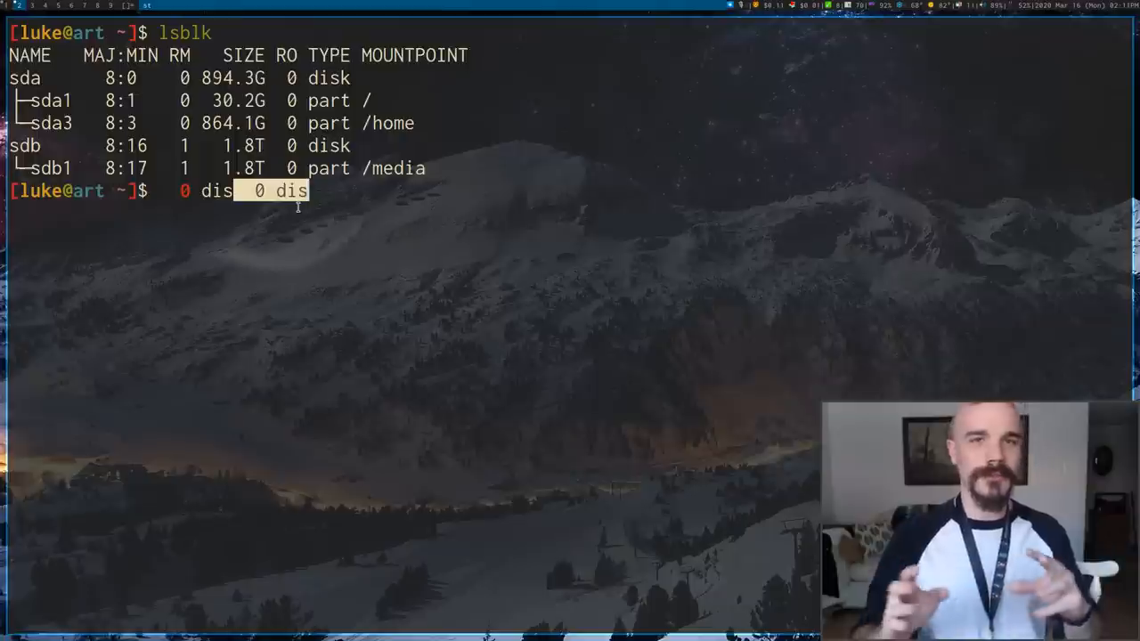
key(ctrl+u)
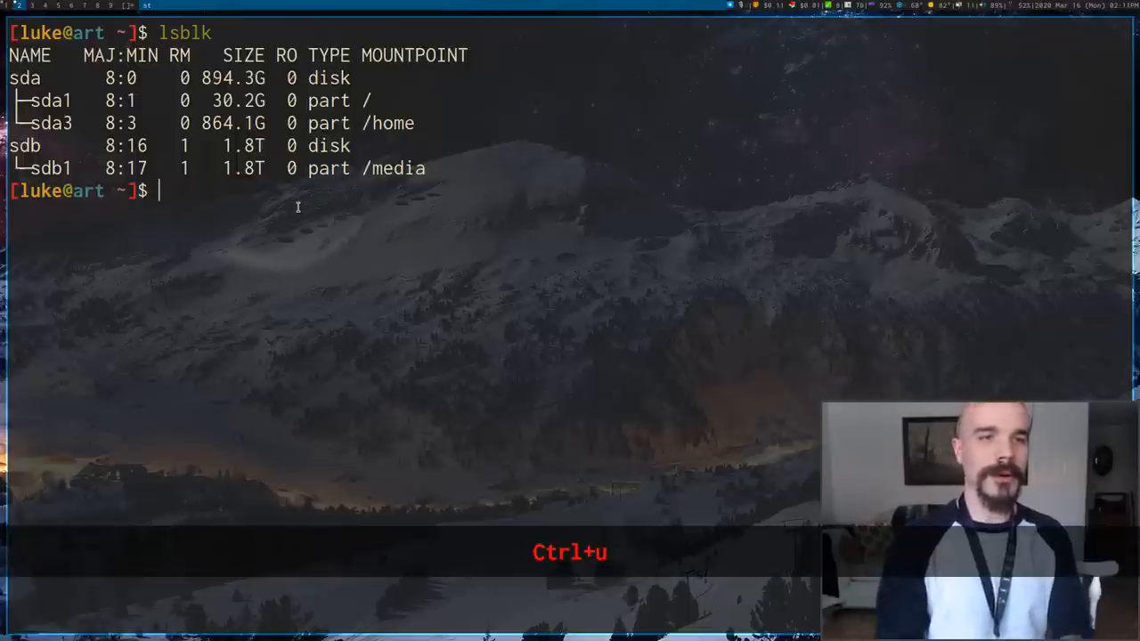
key(ctrl+u)
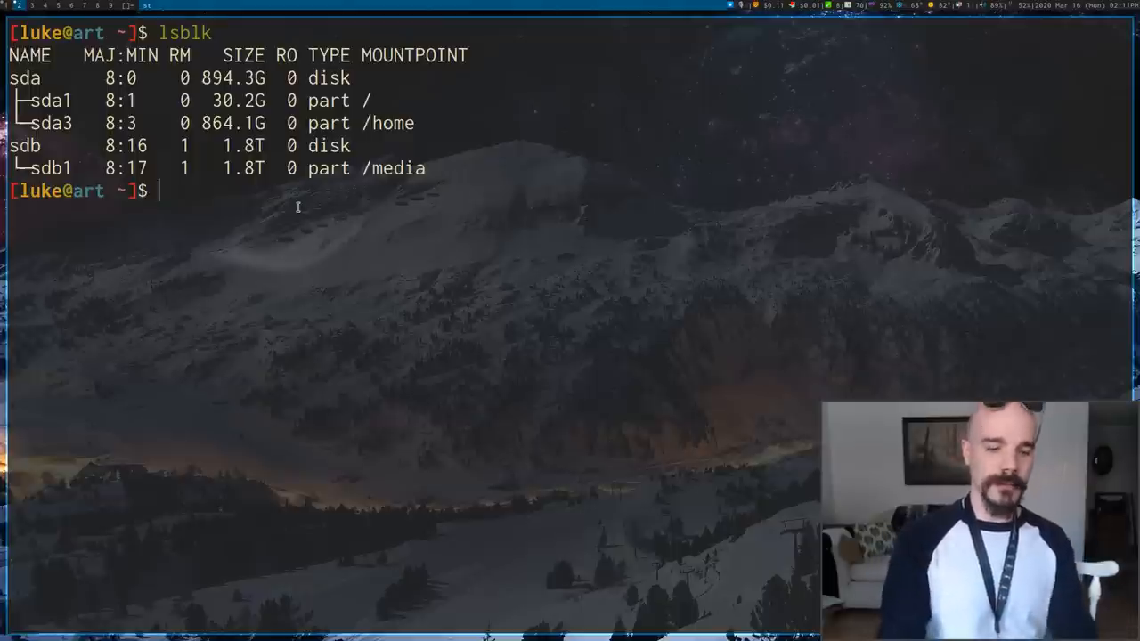
key(ctrl+l)
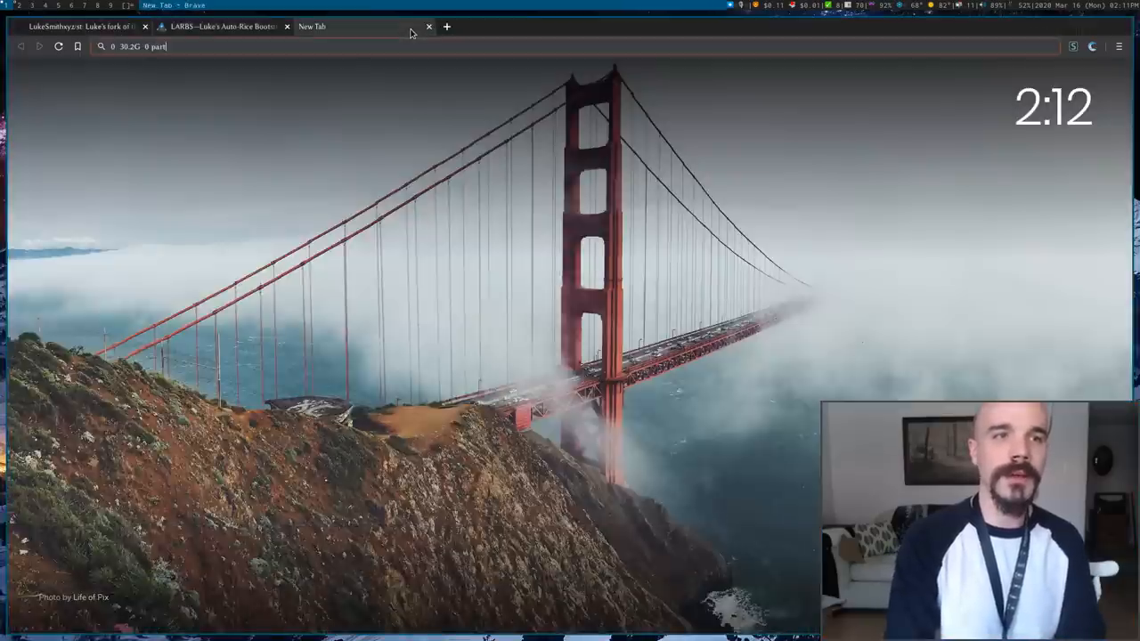
Open st.suckless.org in a new Brave tab and go to its patches page
key(ctrl+t)
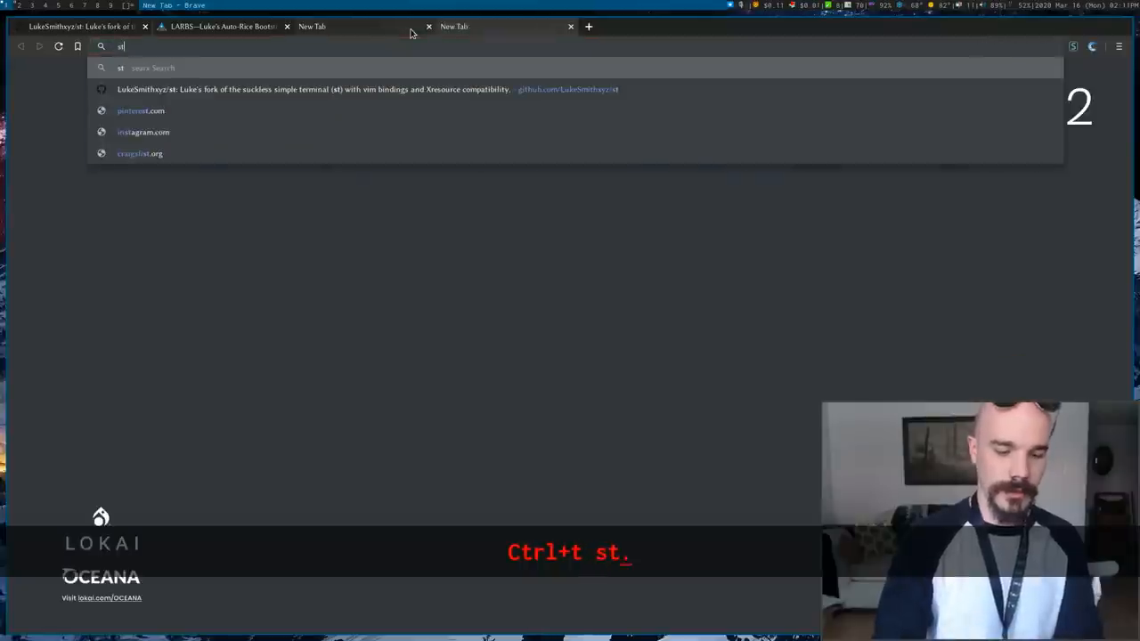
text(.suckless.org)
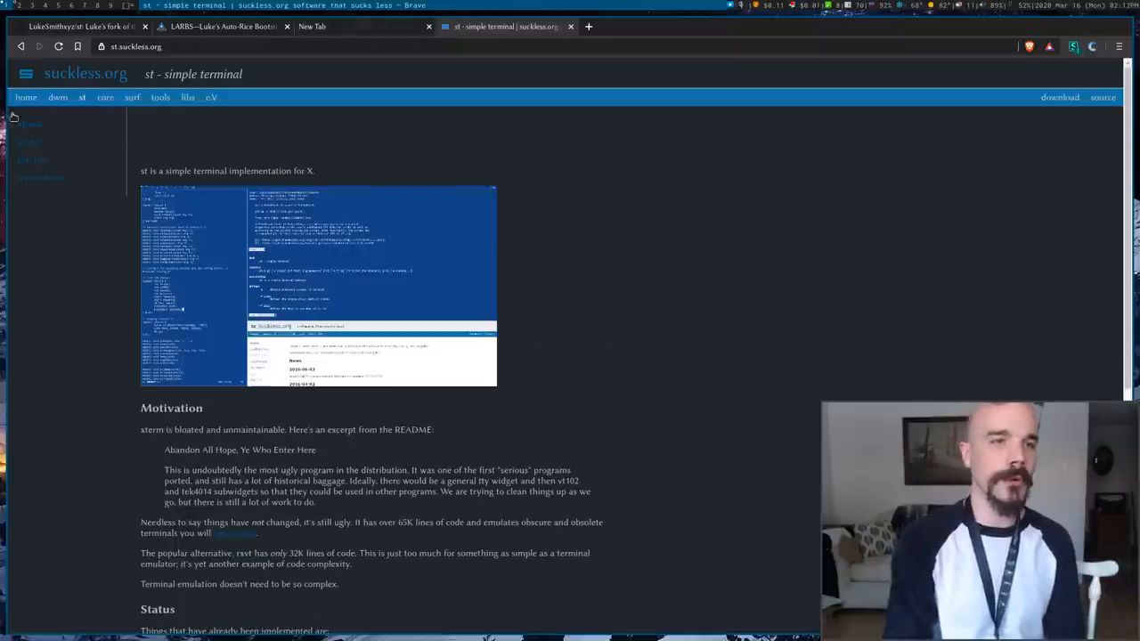
mouse_move(33, 160)
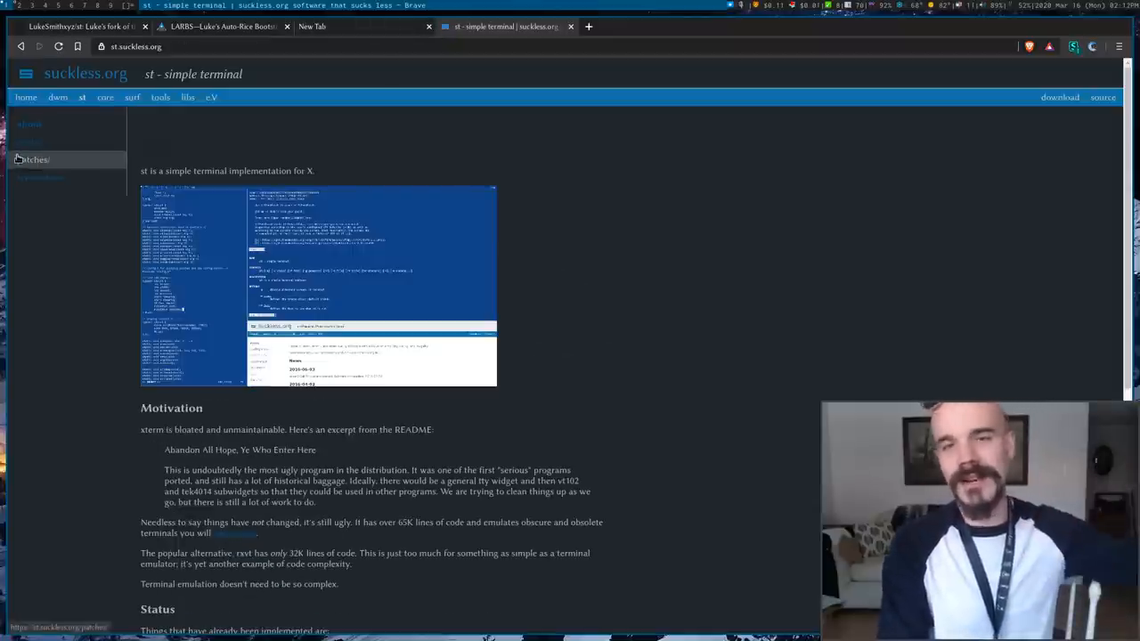
click(35, 159)
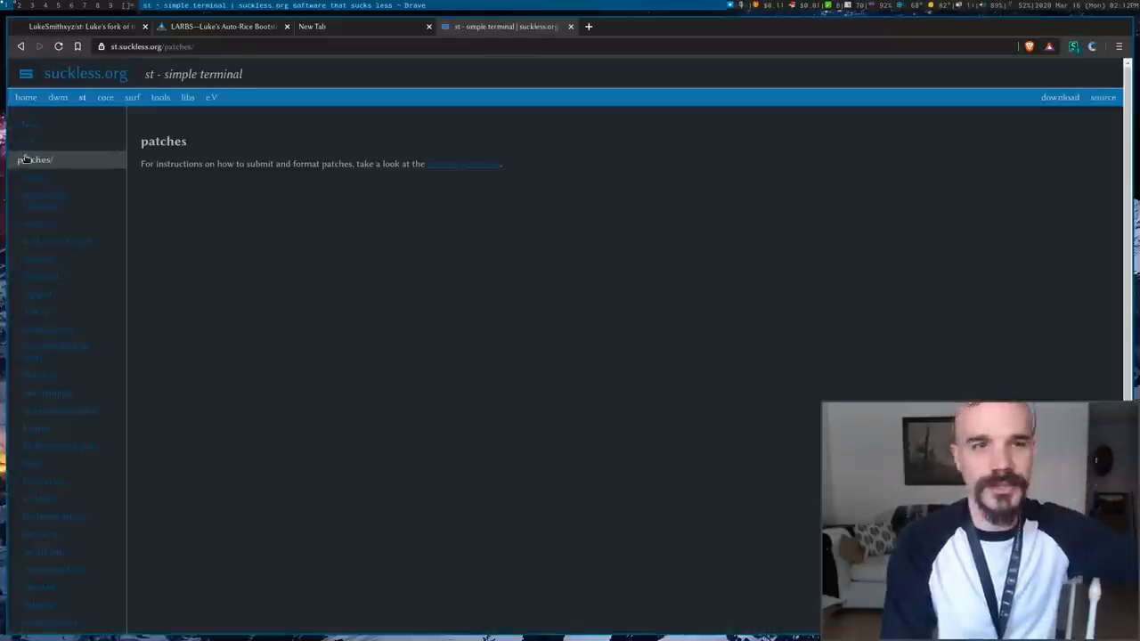
mouse_move(597, 314)
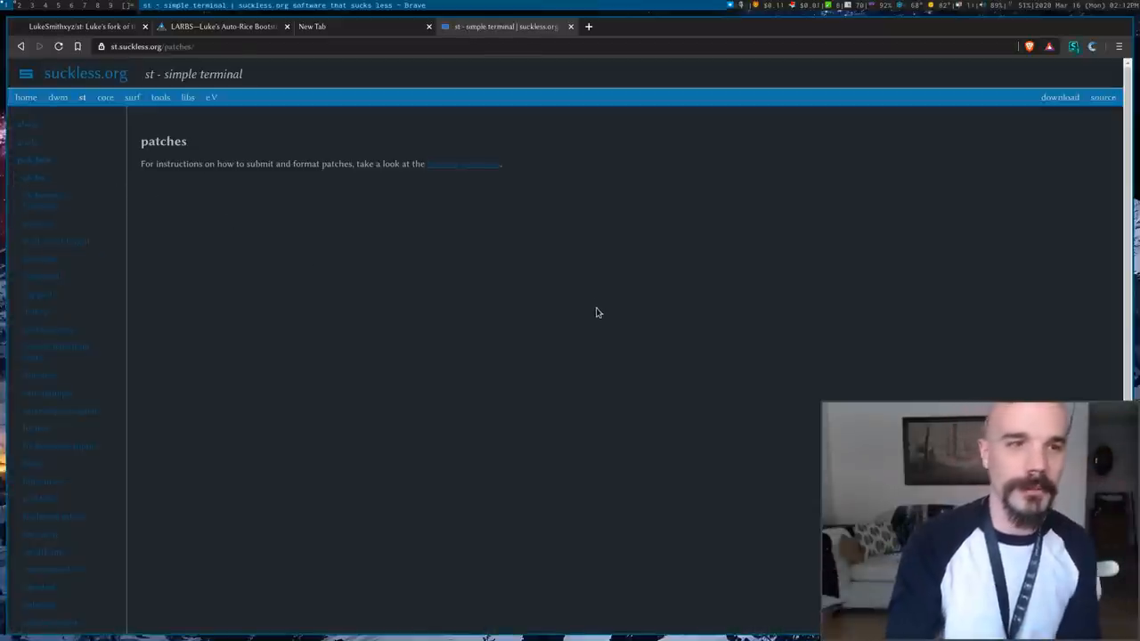
mouse_move(397, 299)
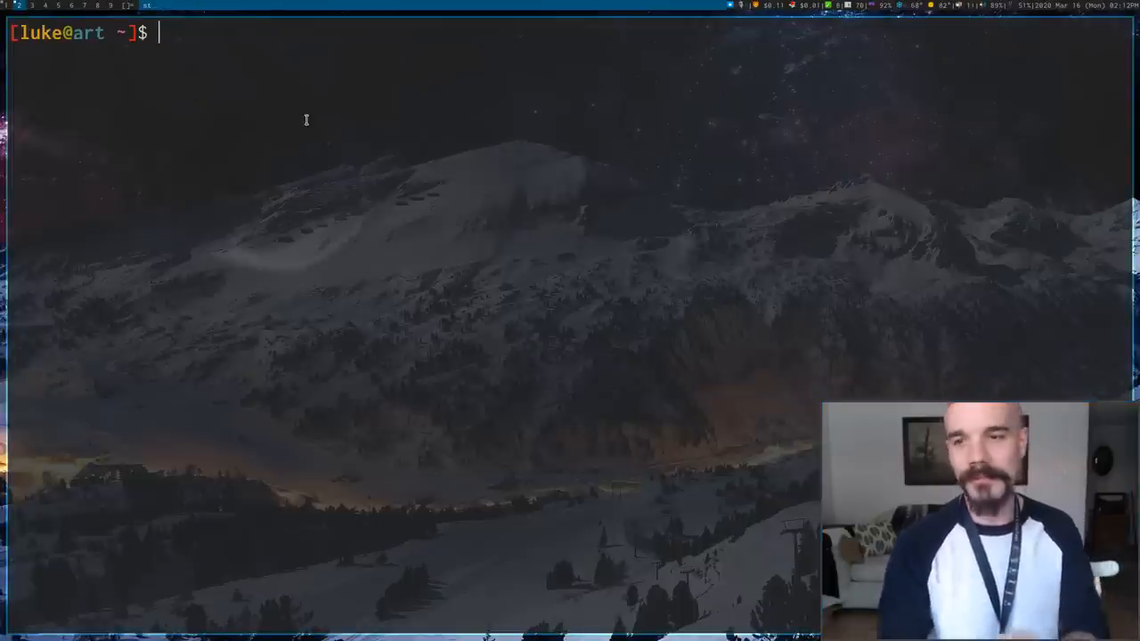
Change *.alpha from .8 to 1 in Xresources using nvim and save
text(nvim)
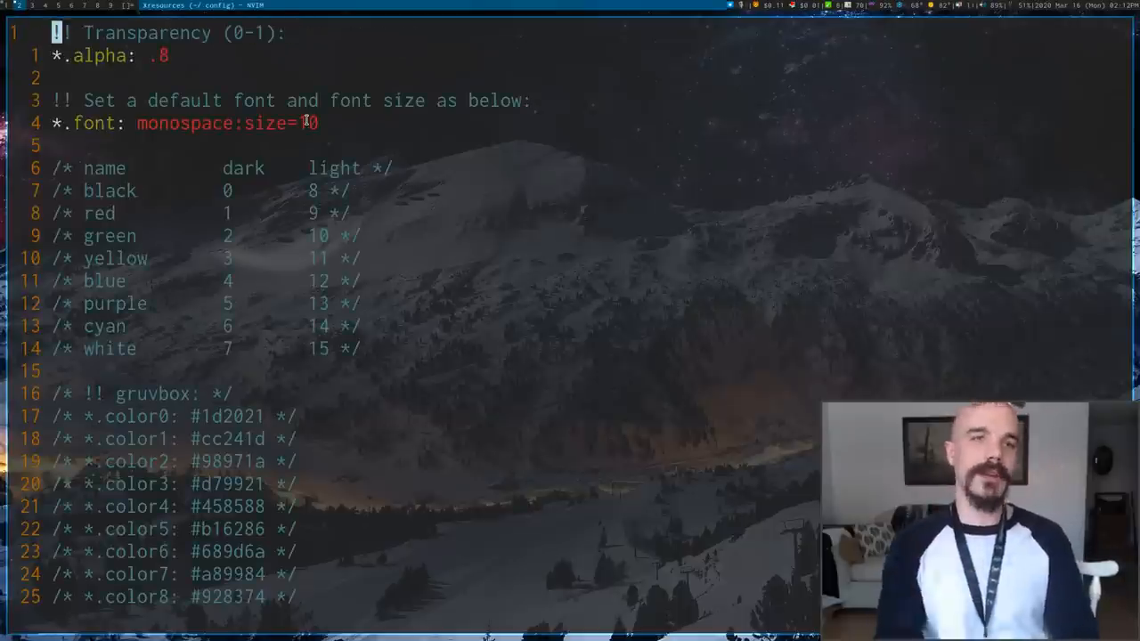
key(j)
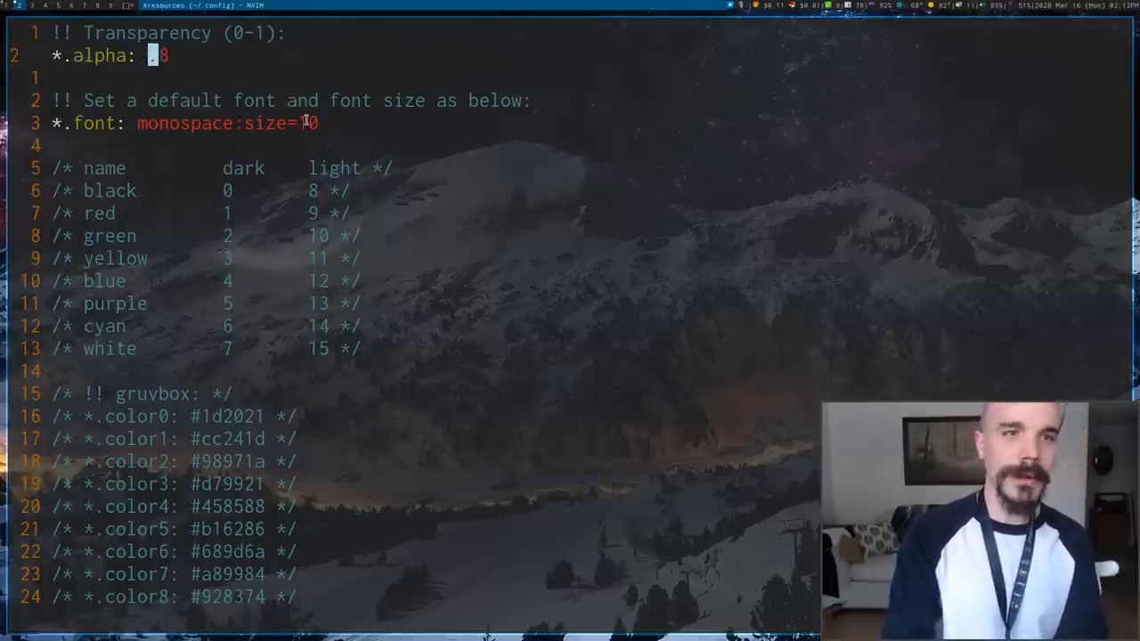
key(x)
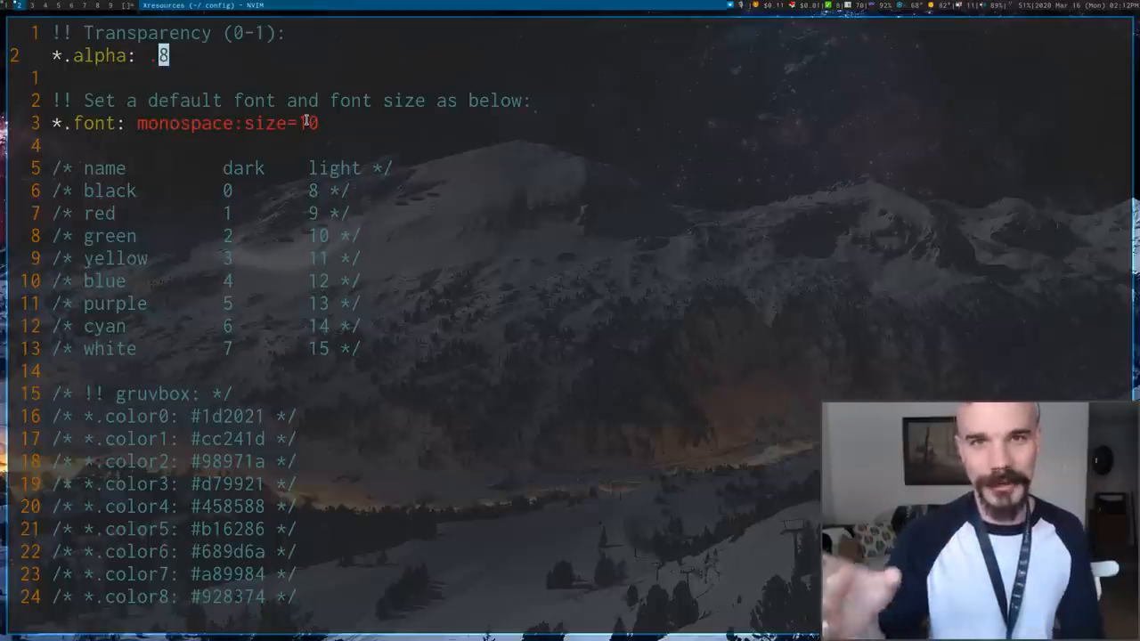
text(1)
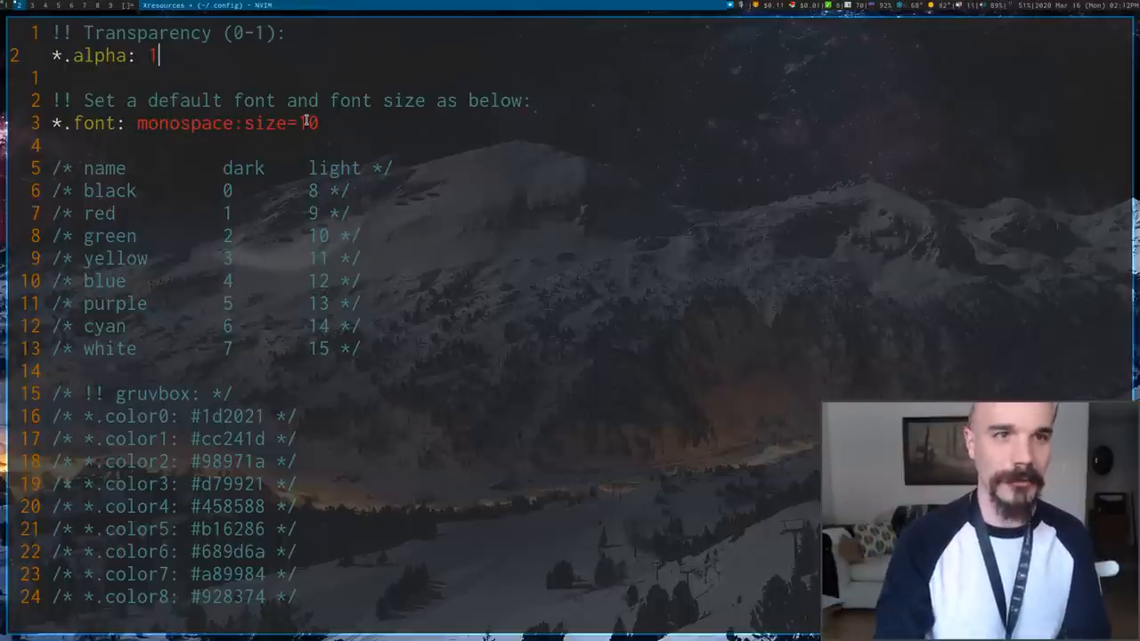
text(:w)
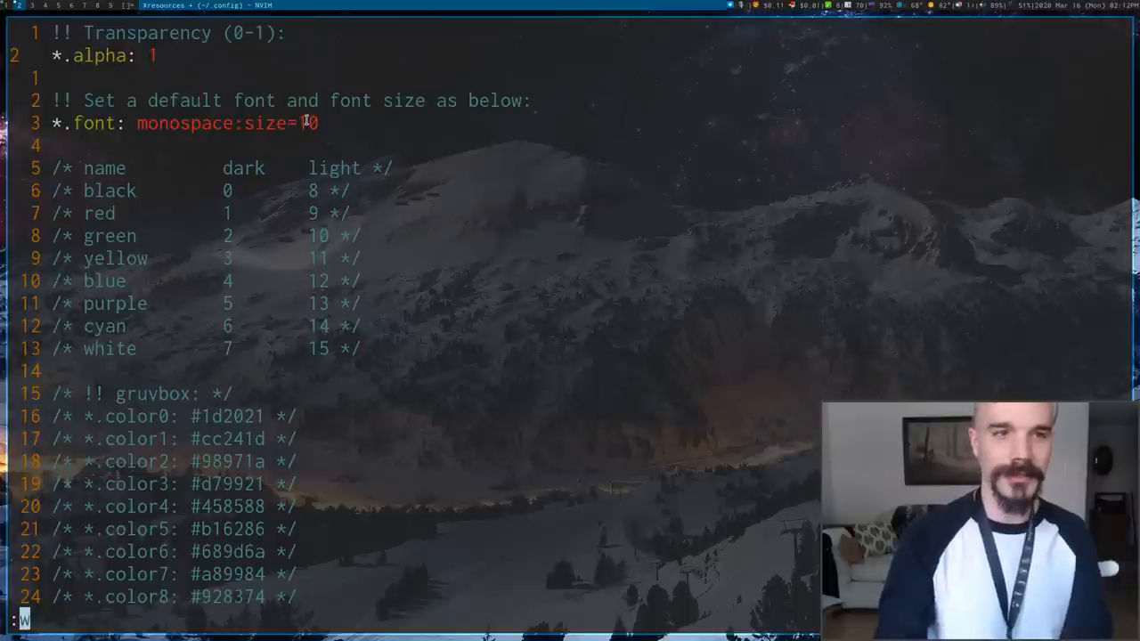
key(Return)
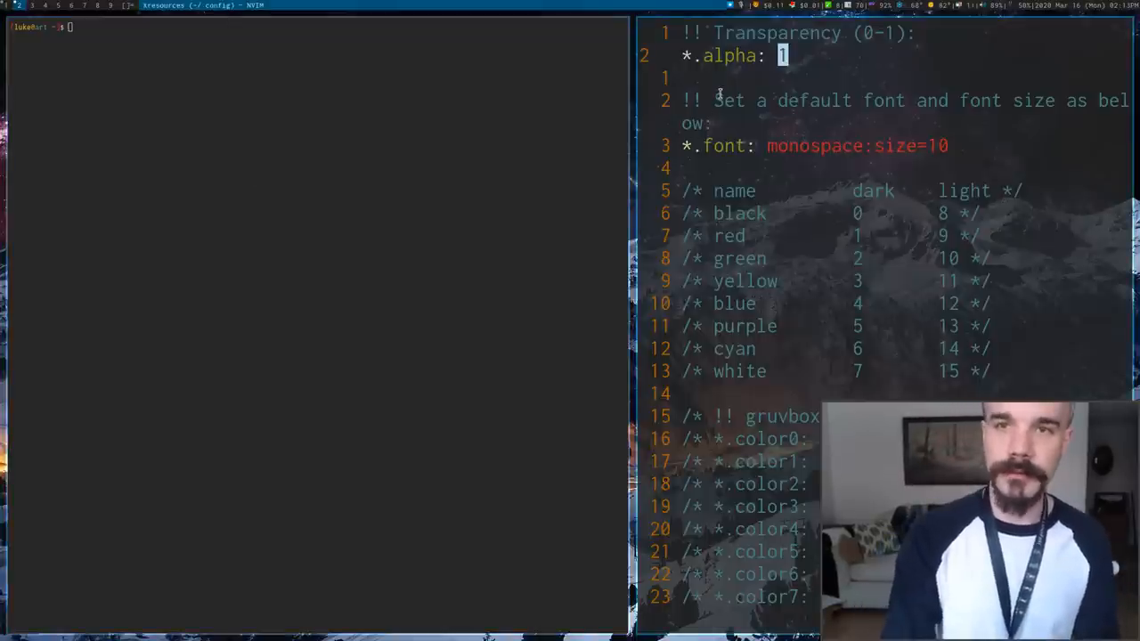
Reload the edited Xresources with xrdb, test new st windows, and set alpha to 0
key(BackSpace)
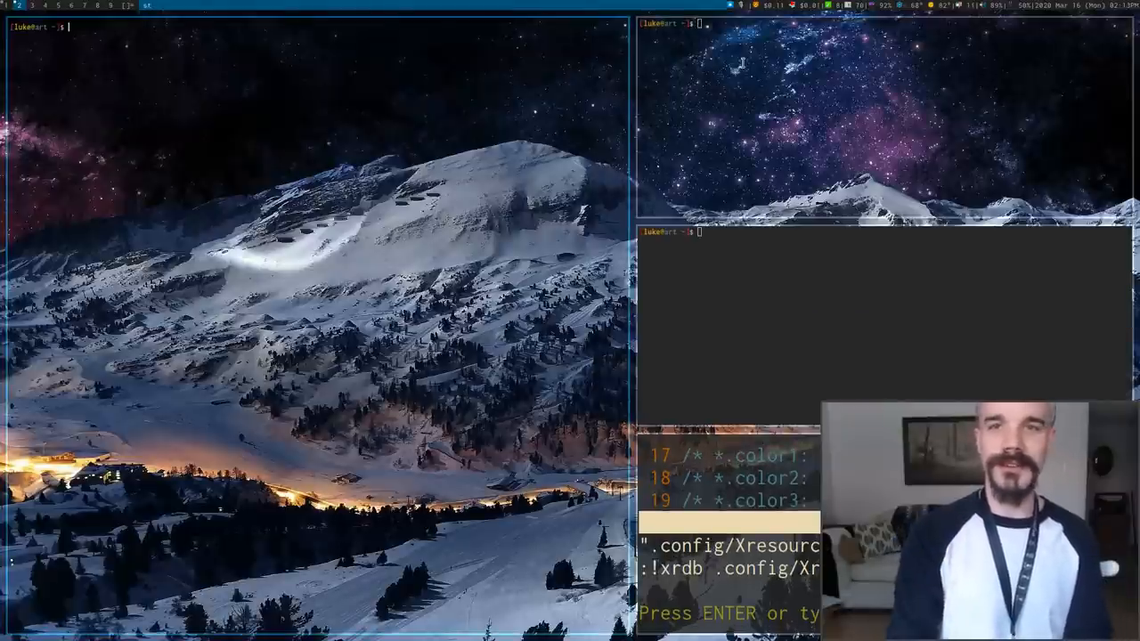
text(lsblk)
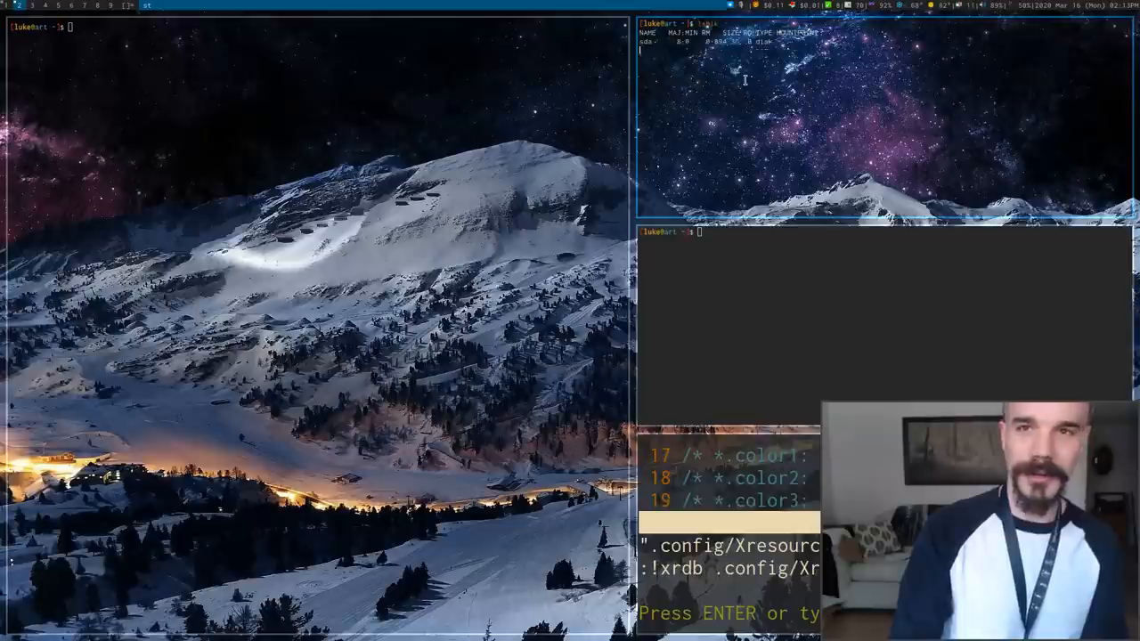
key(Return)
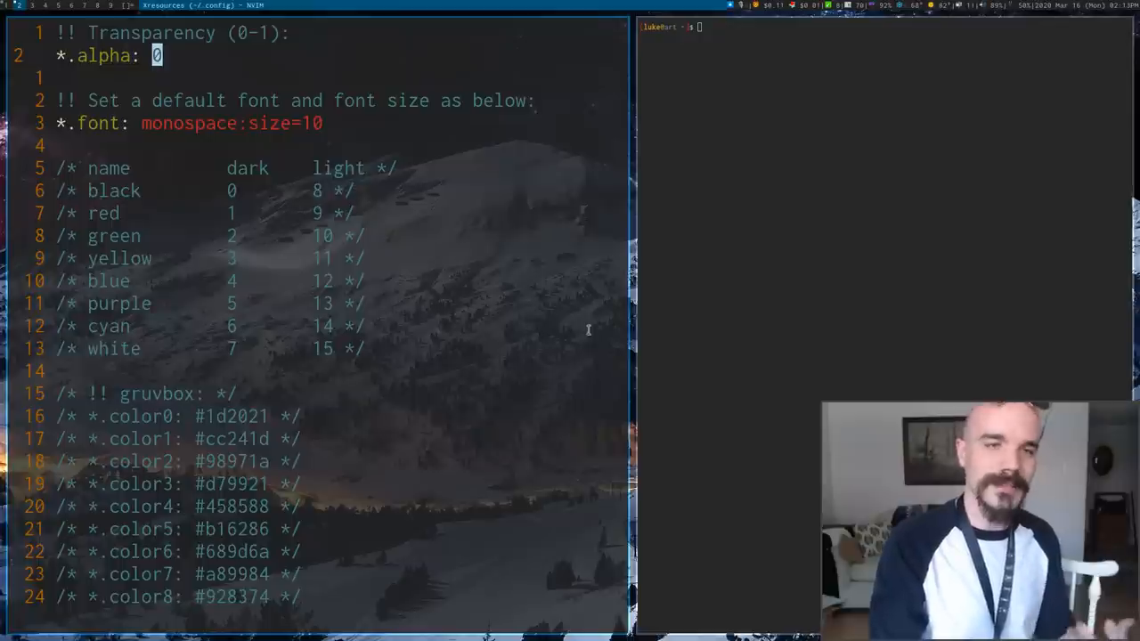
mouse_move(552, 333)
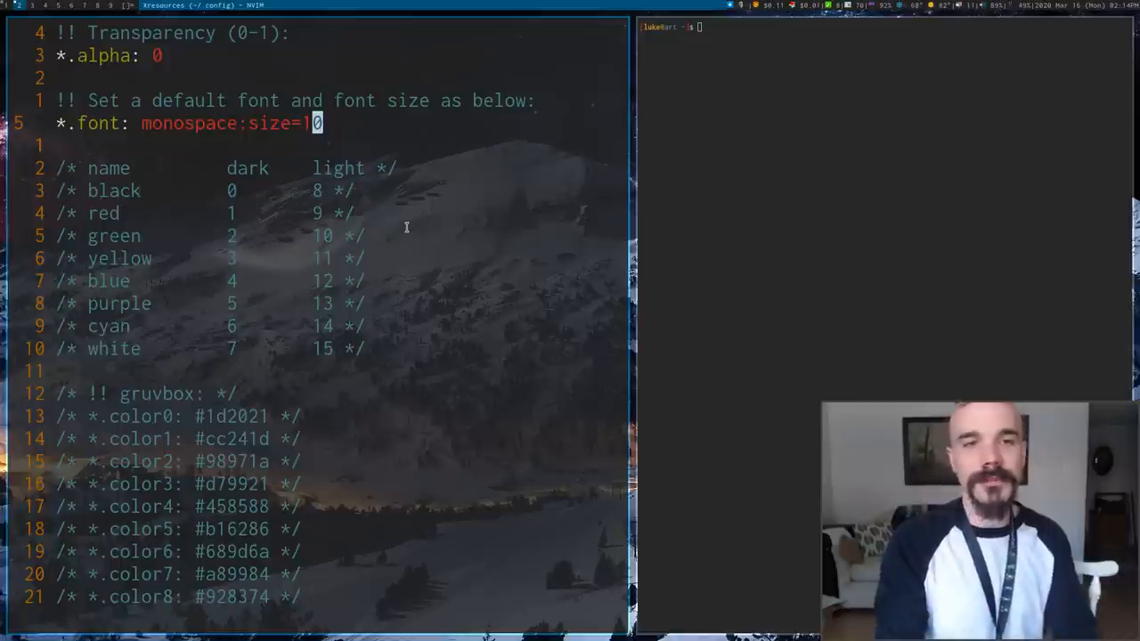
Enable the gruvbox light palette in Xresources, preview it, and set alpha to .8
scroll(down, 3)
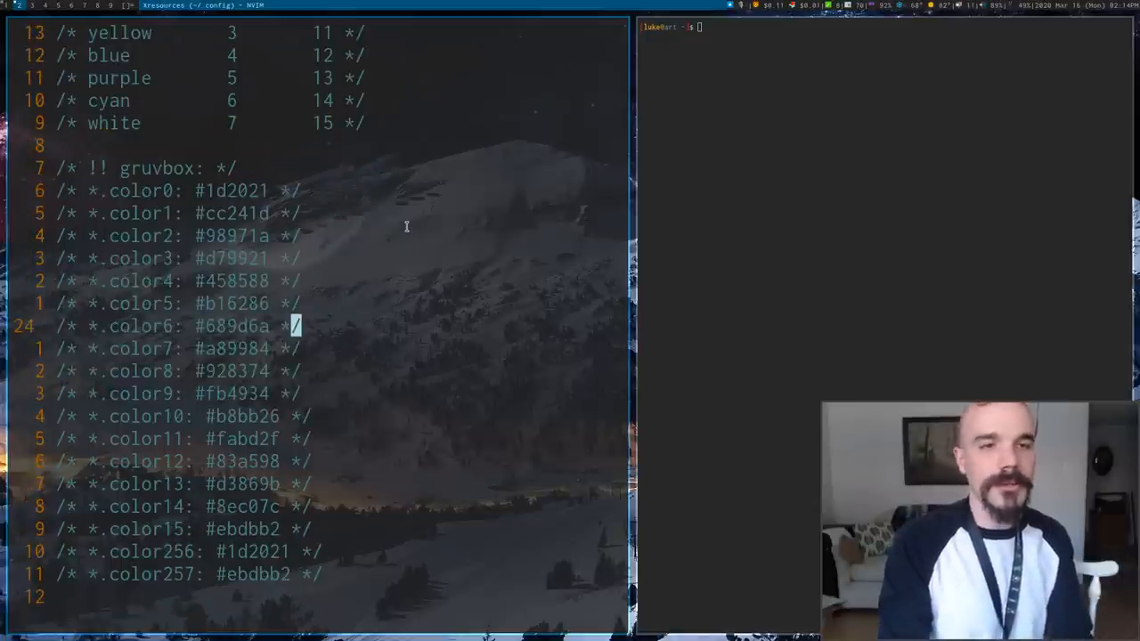
scroll(down, 3)
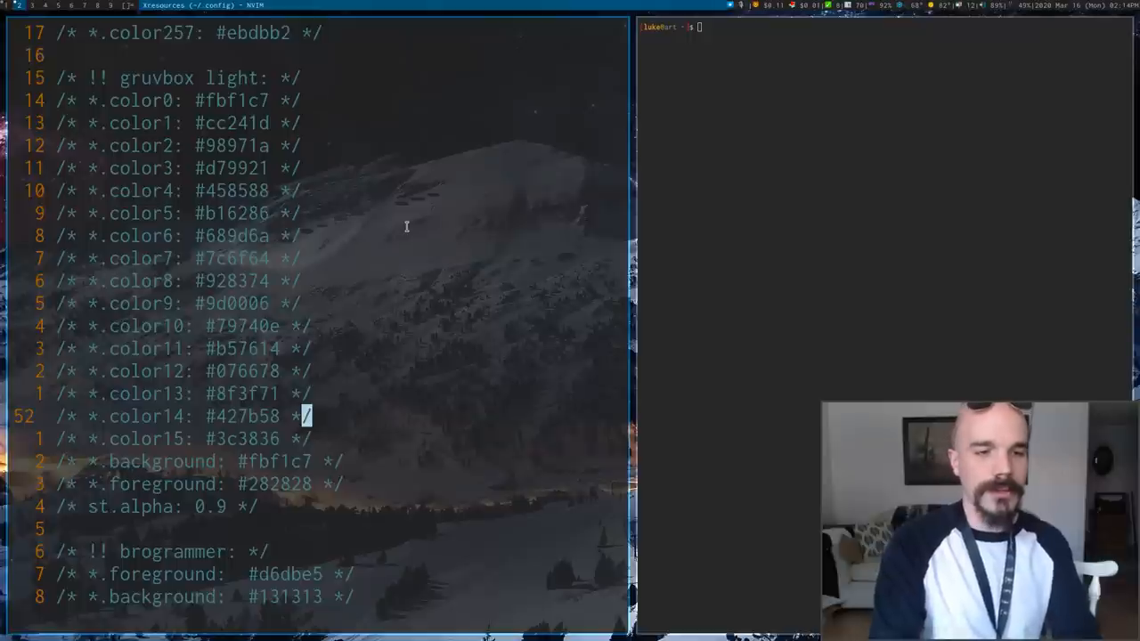
key(Return)
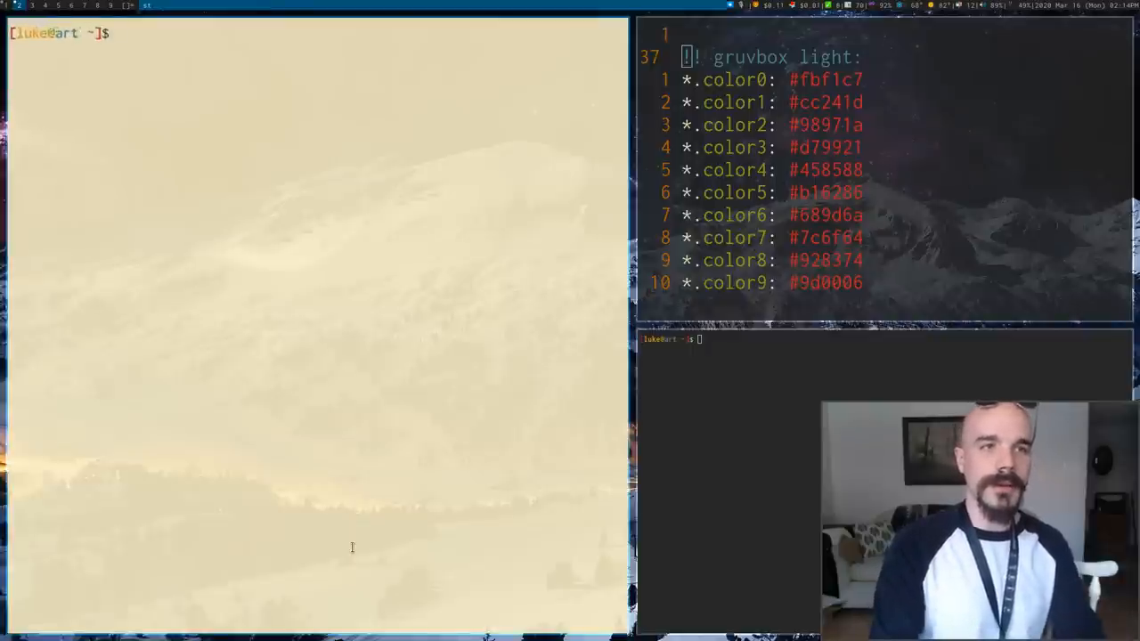
text(ls)
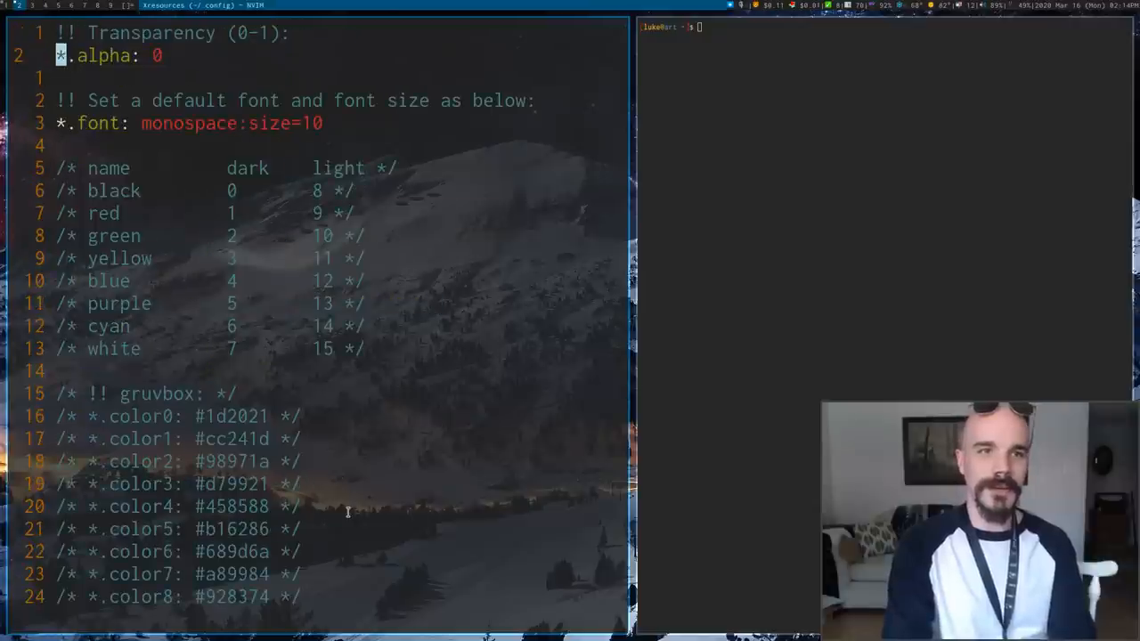
text(.8)
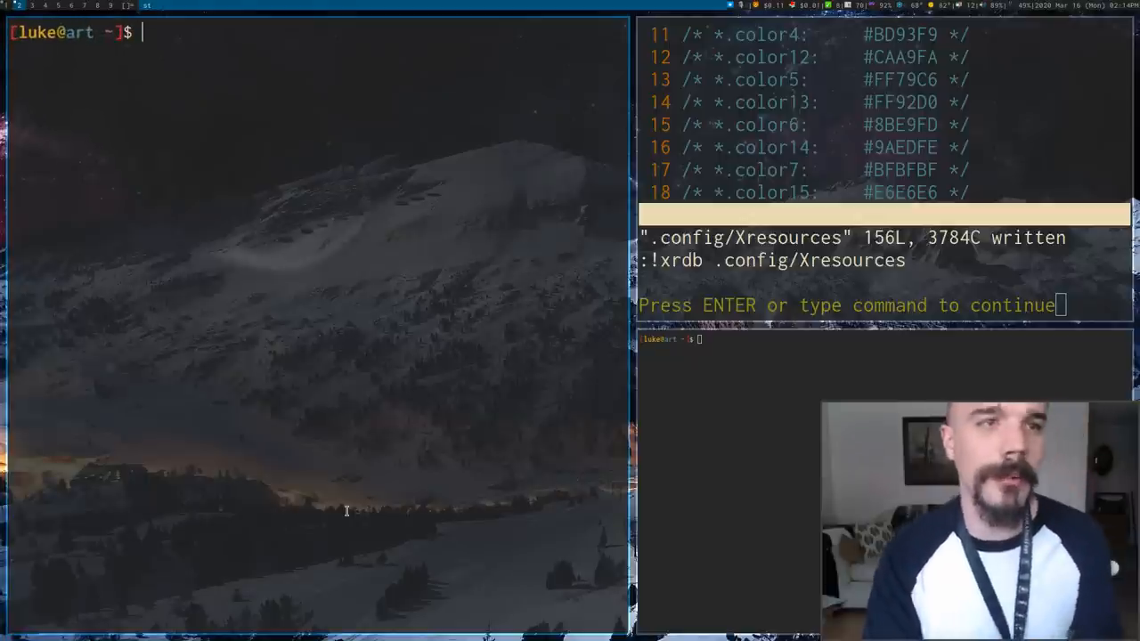
Generate pywal colours from the .config wallpaper PNG with wal, then list the home directory
text(wal -i)
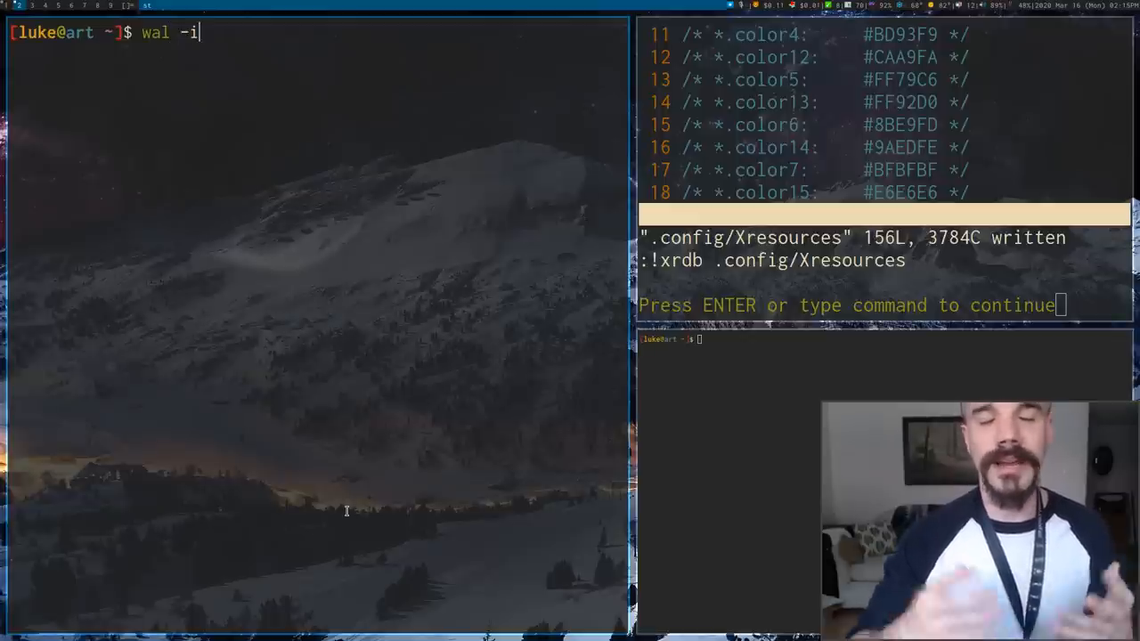
text(.config/)
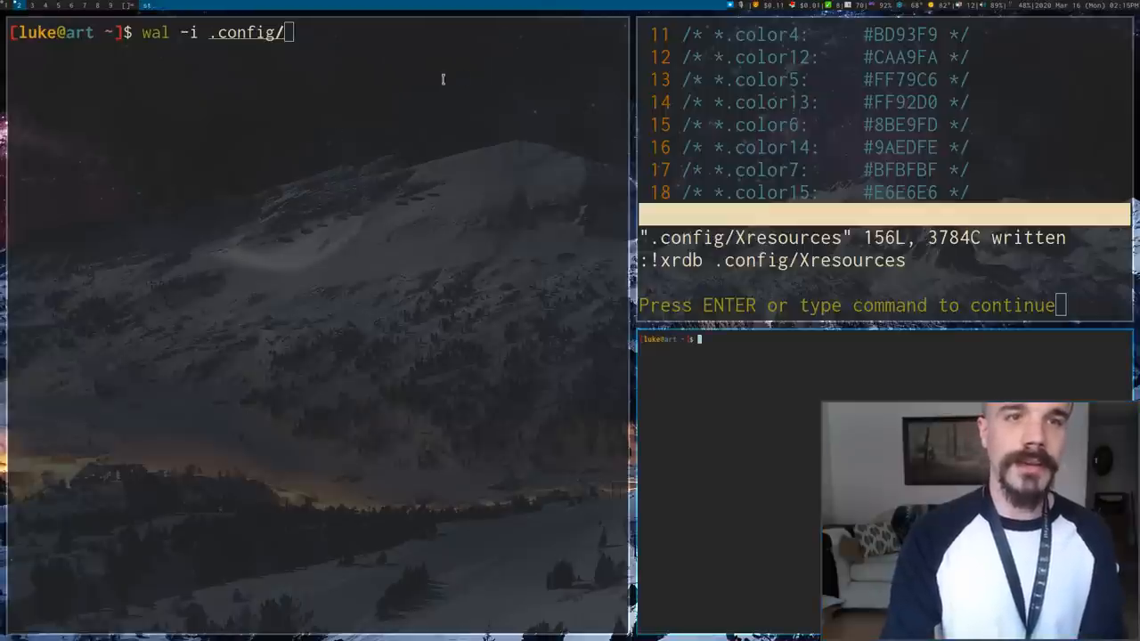
text(X)
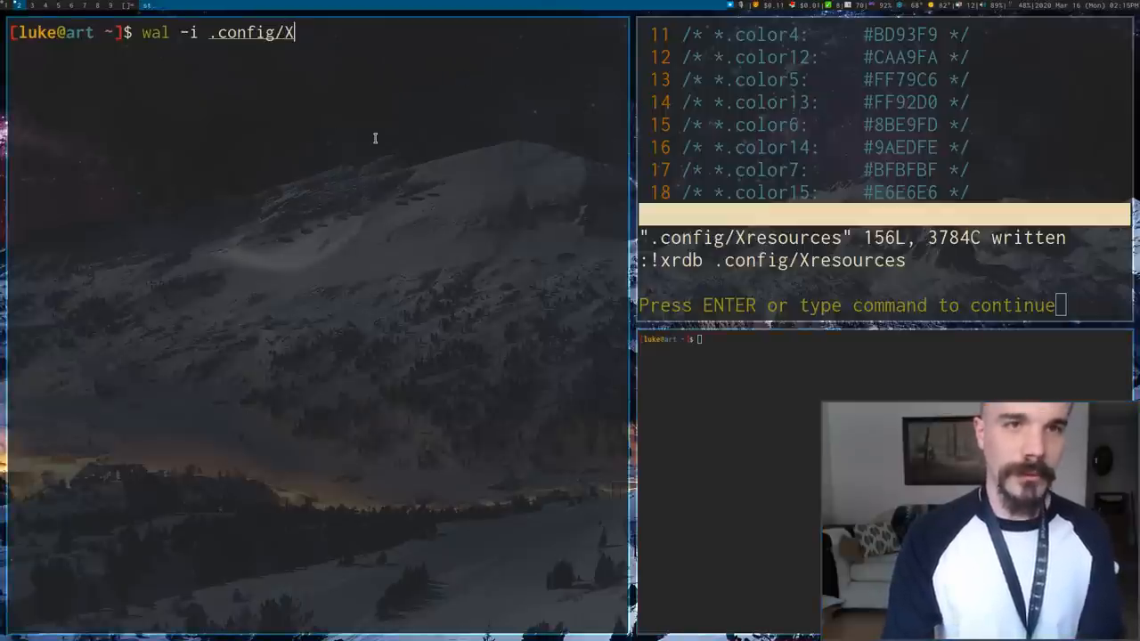
text(all.png)
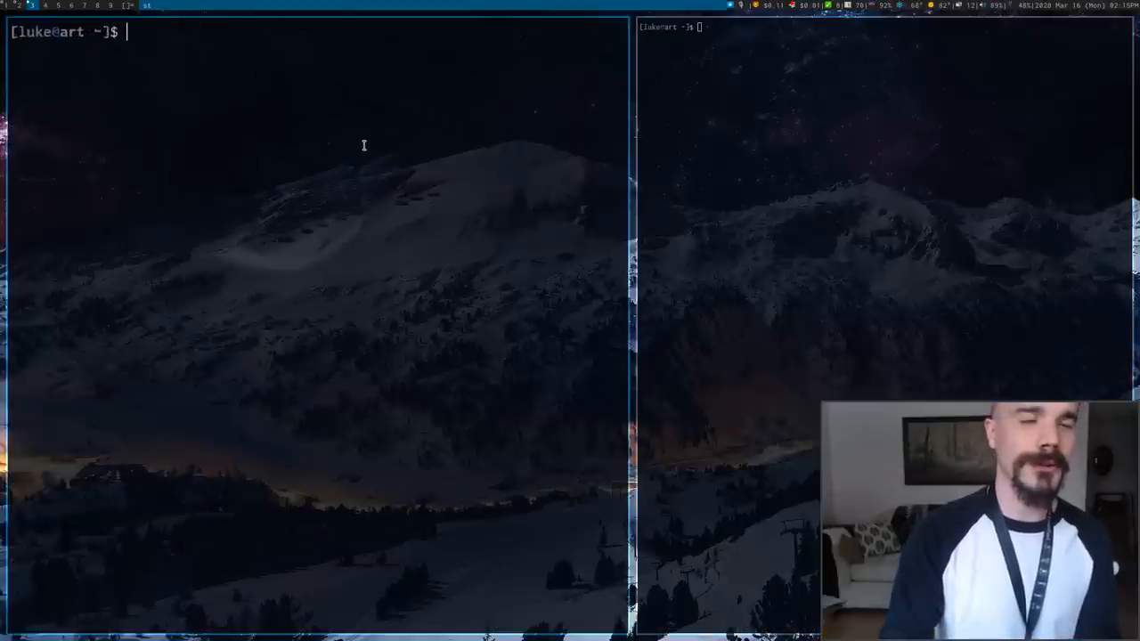
text(ls)
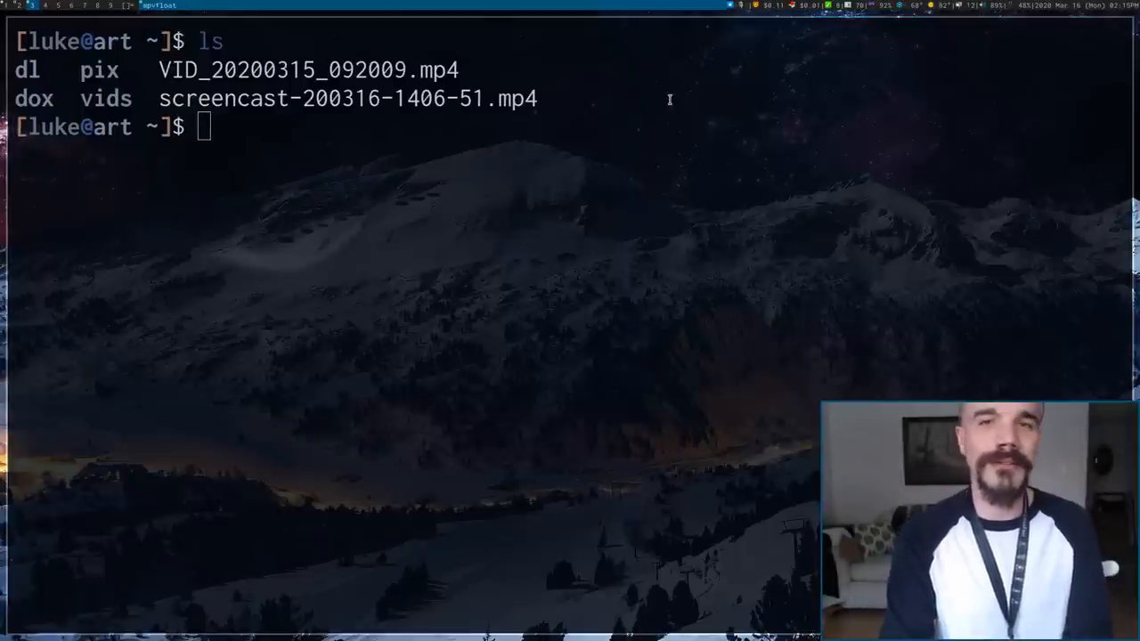
Rerun wal -i .config/wall.png to reapply the wallpaper-based colour scheme
text(wal -i .config/wall.png)
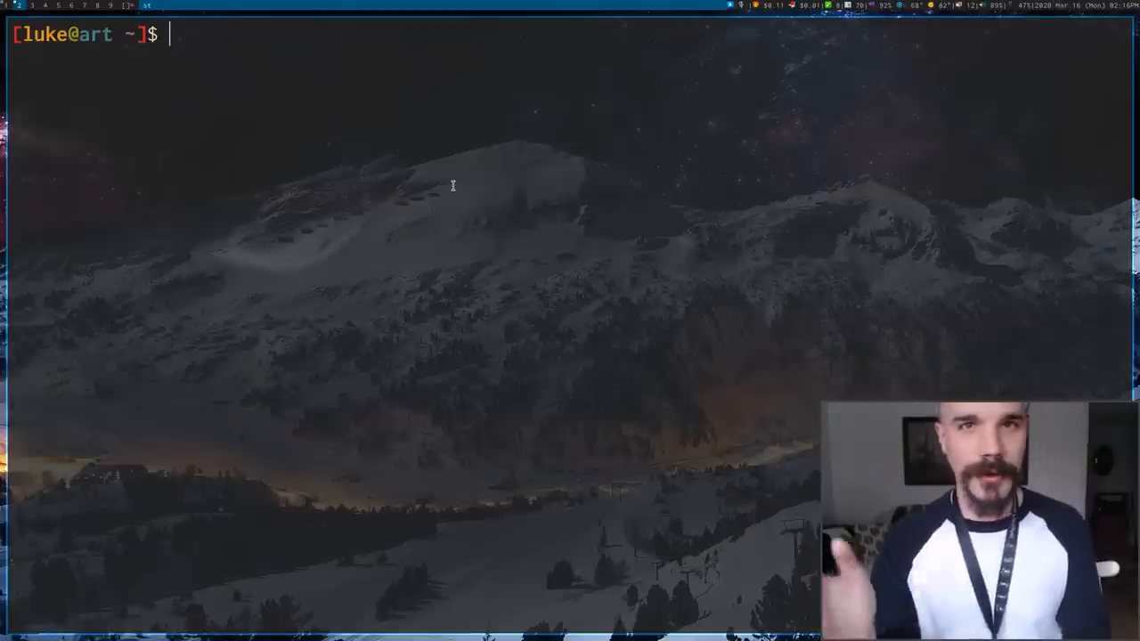
Abandon the half-typed less command, run pacman -Qm, and highlight libxft-bgra
text(less)
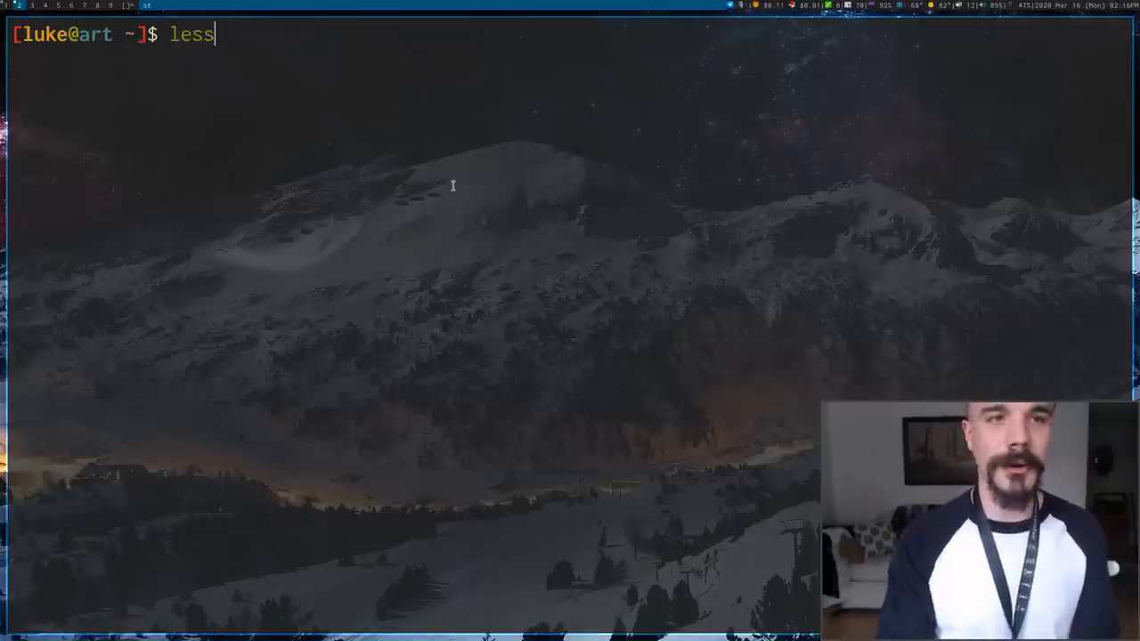
text(.c)
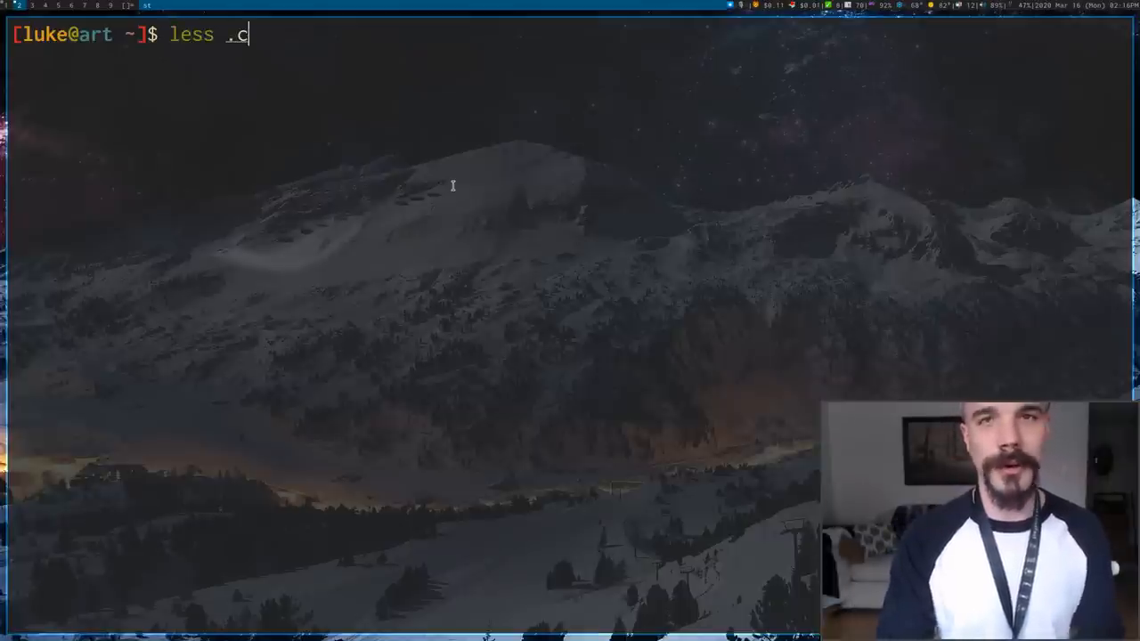
key(BackSpace)
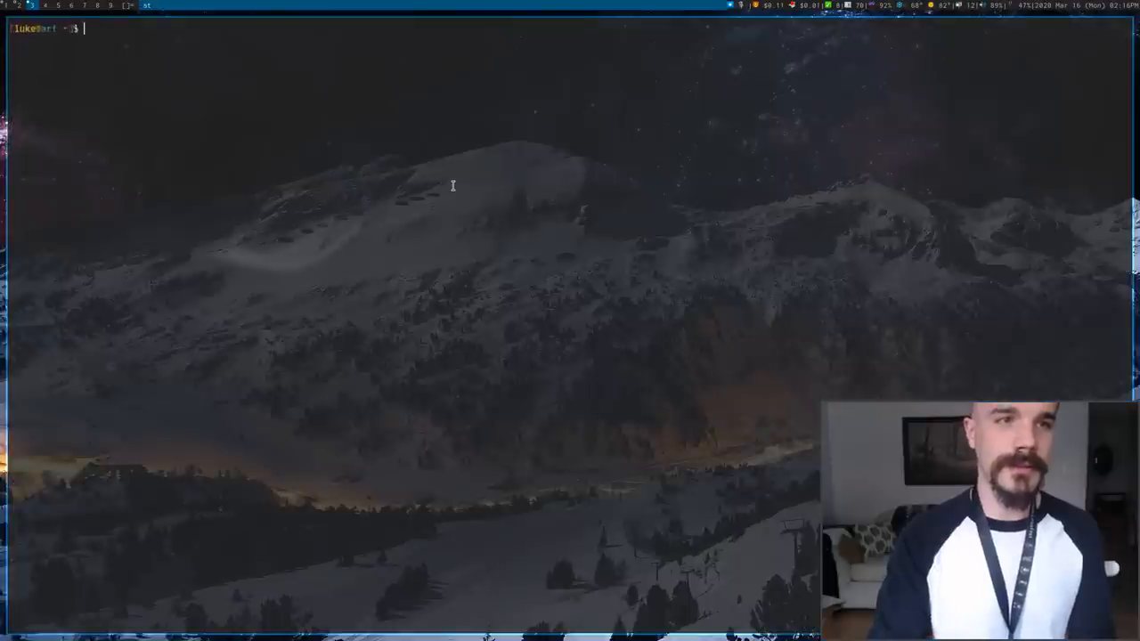
text(pacman -Q)
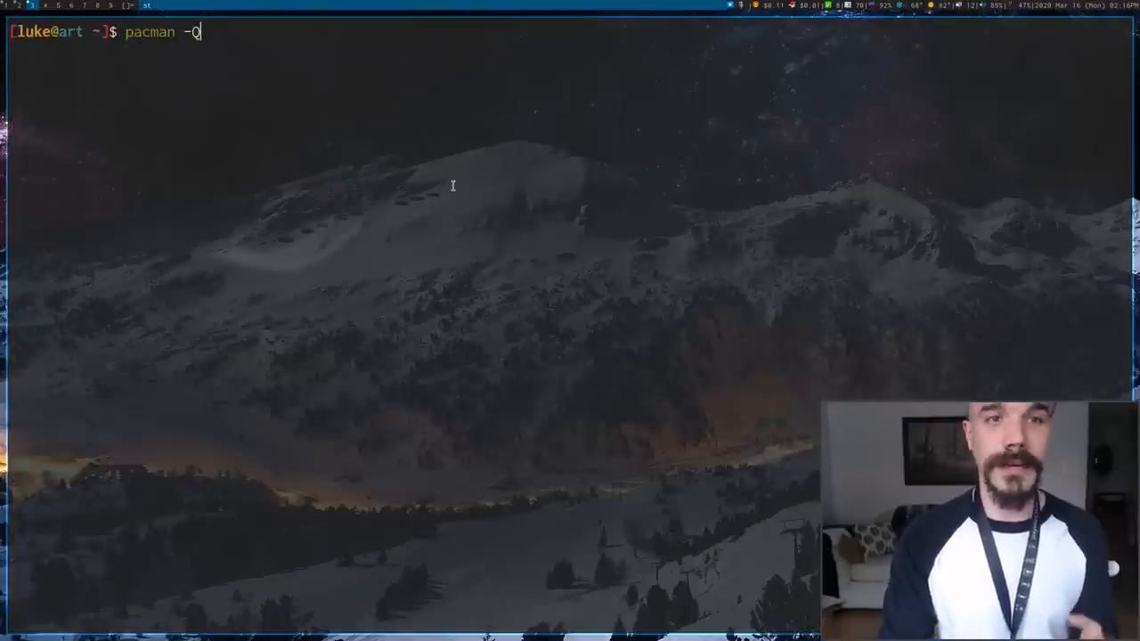
text(m)
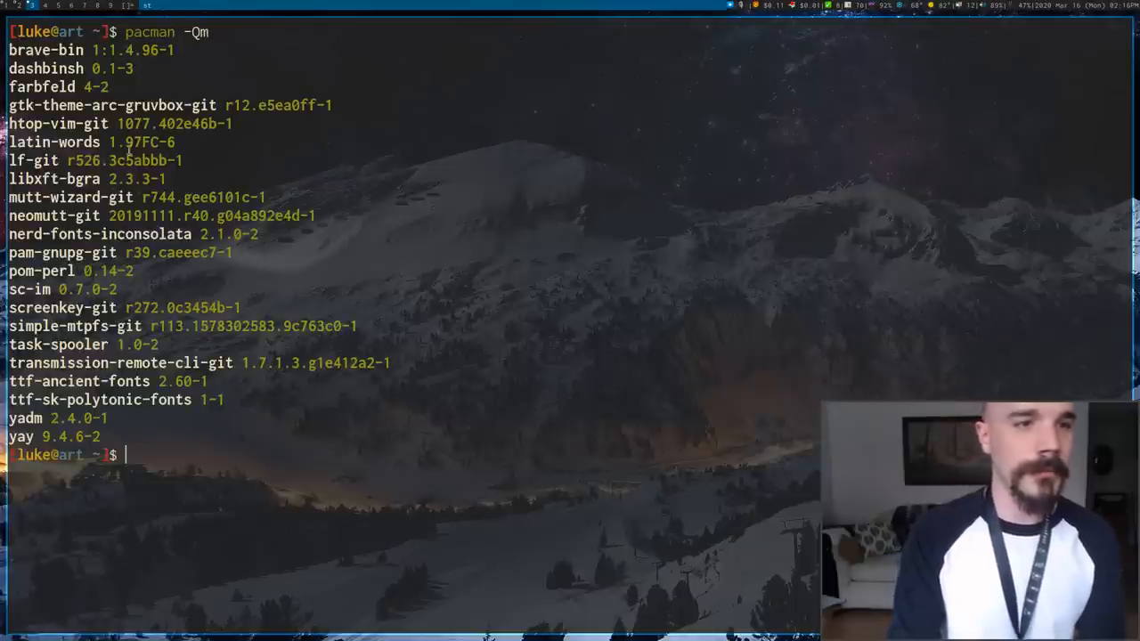
double_click(53, 178)
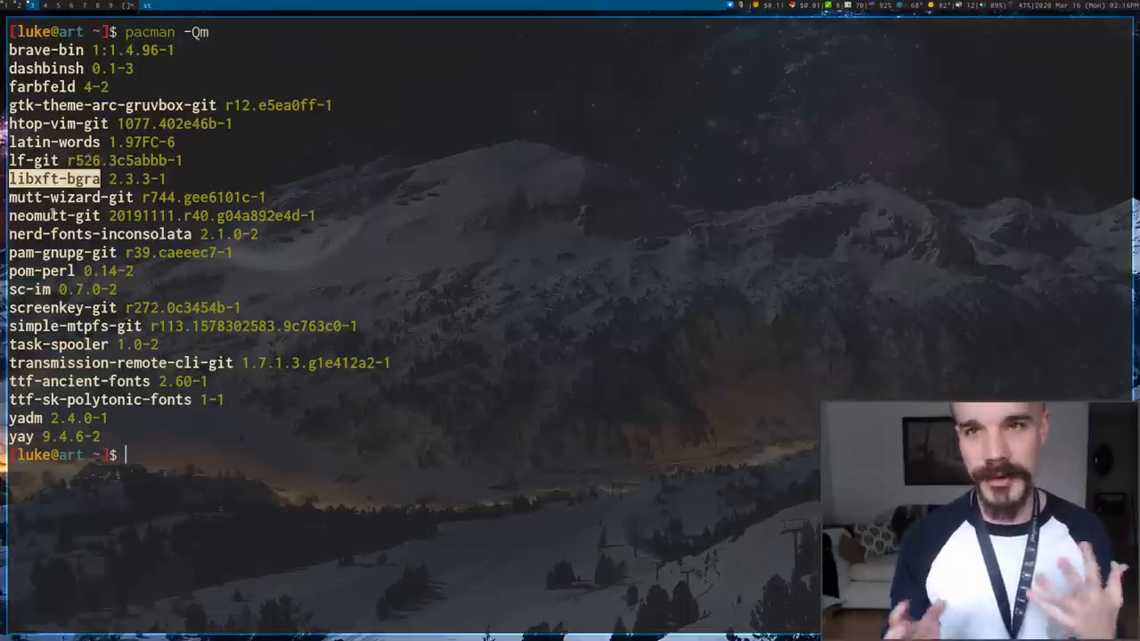
text(less .)
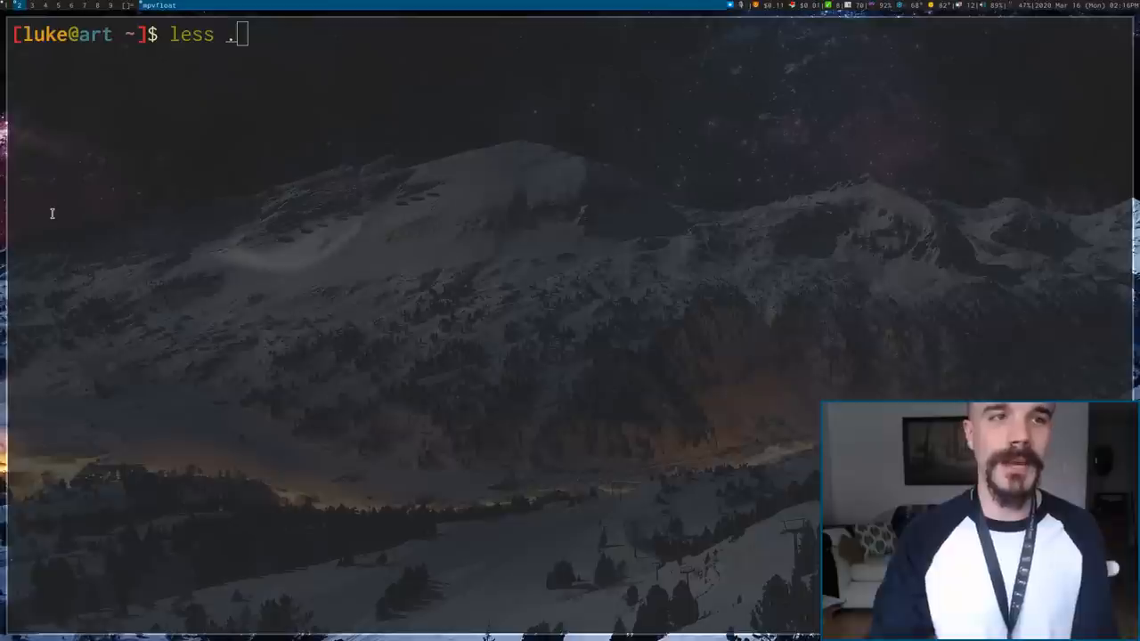
View .local/share/larbs/emoji in less, scrolling to show colour emoji rendering
text(local/)
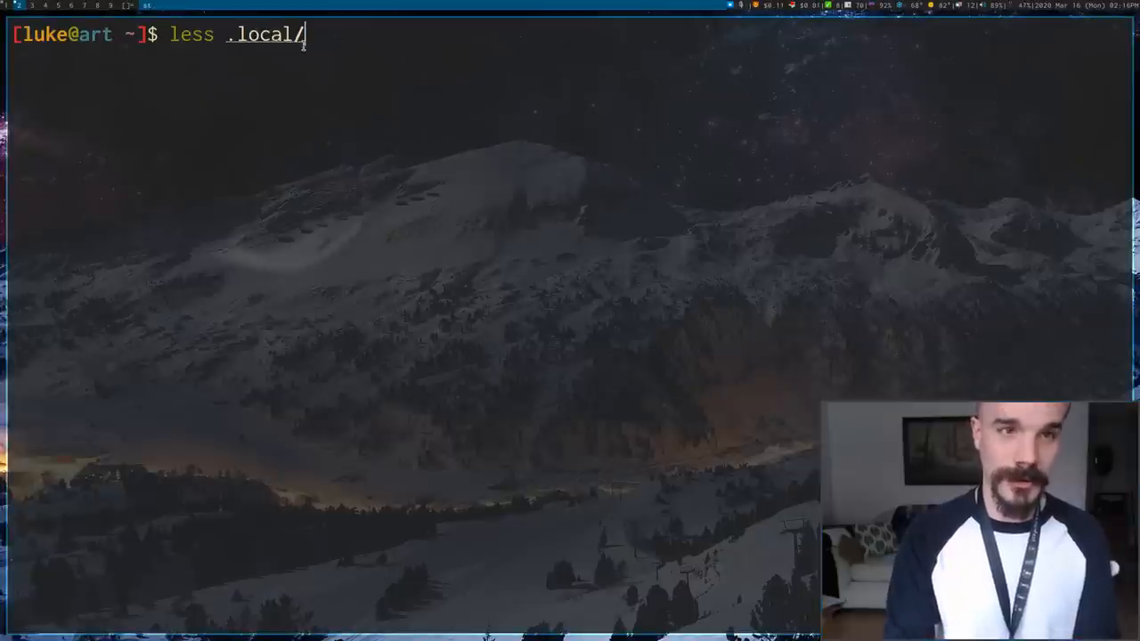
text(share/larbs/emoji)
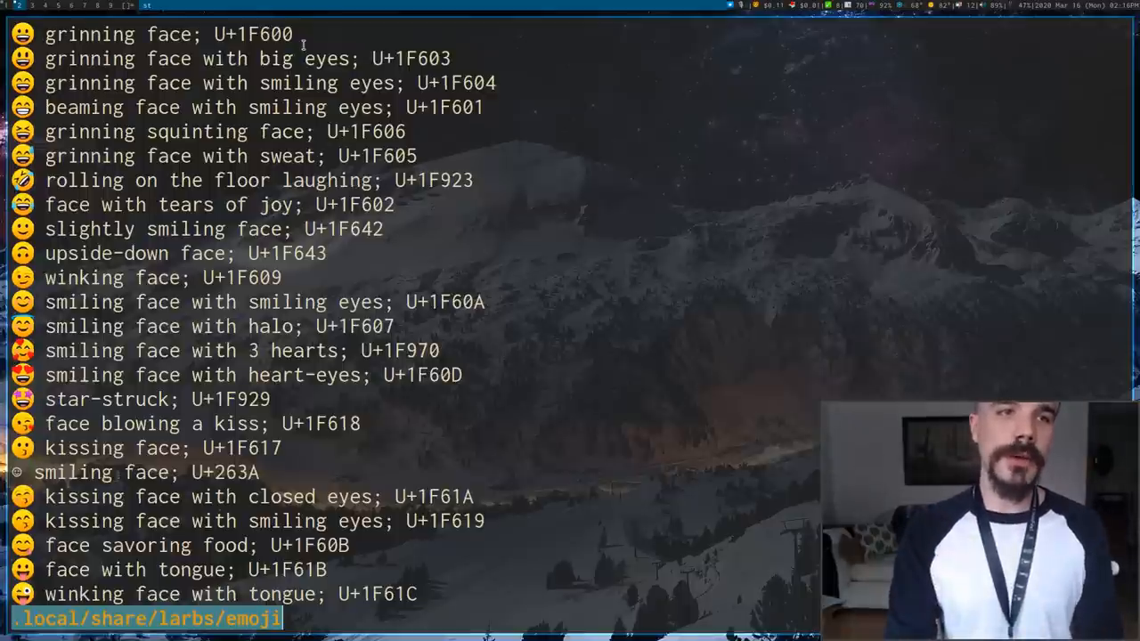
scroll(down, 3)
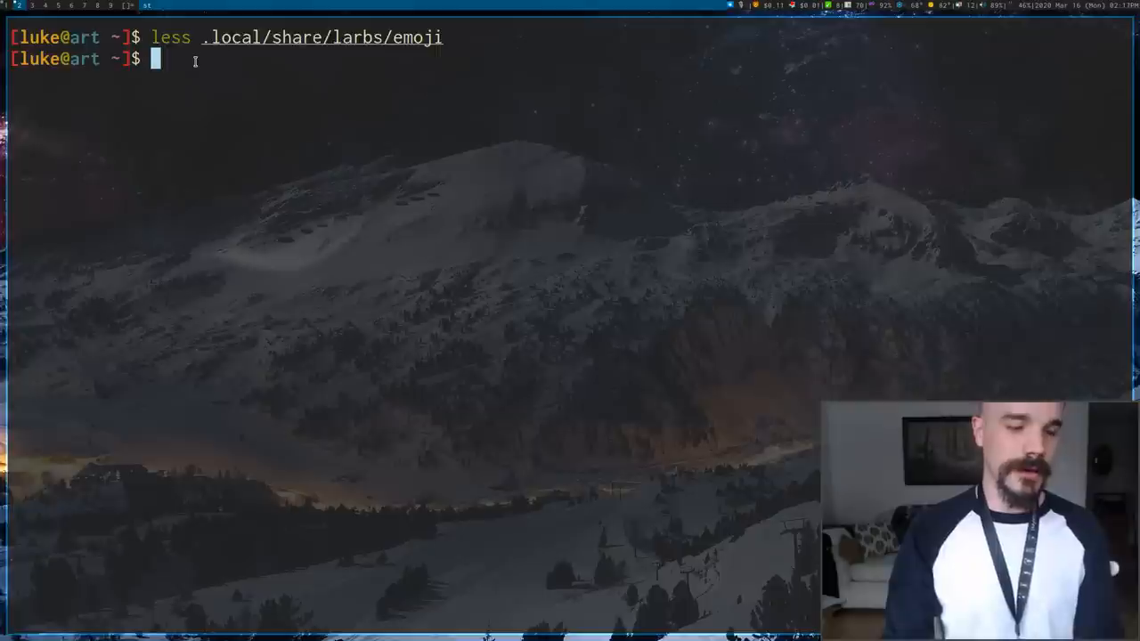
Go to ~/.local/src/st via rr and open config.h in Neovim
text(rr)
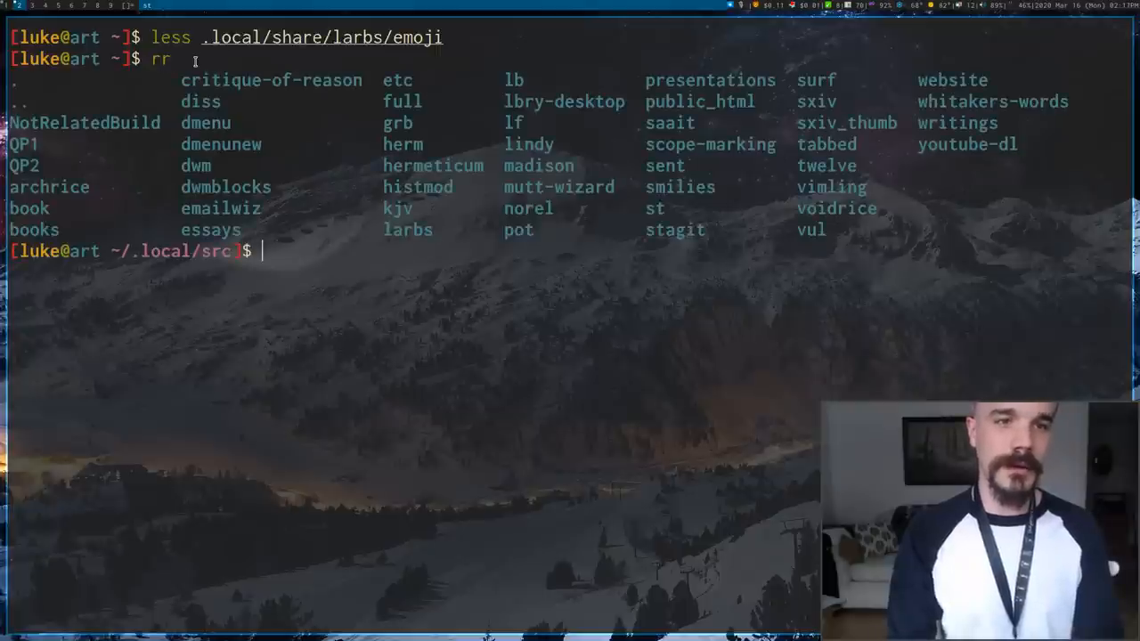
text(cd st)
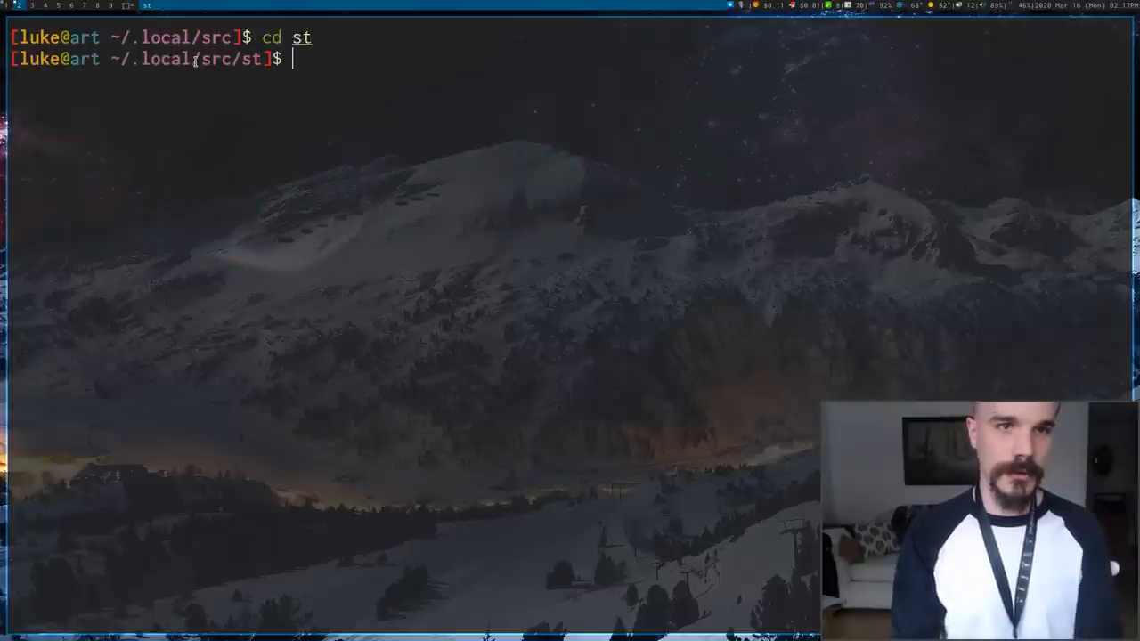
text(nvim co)
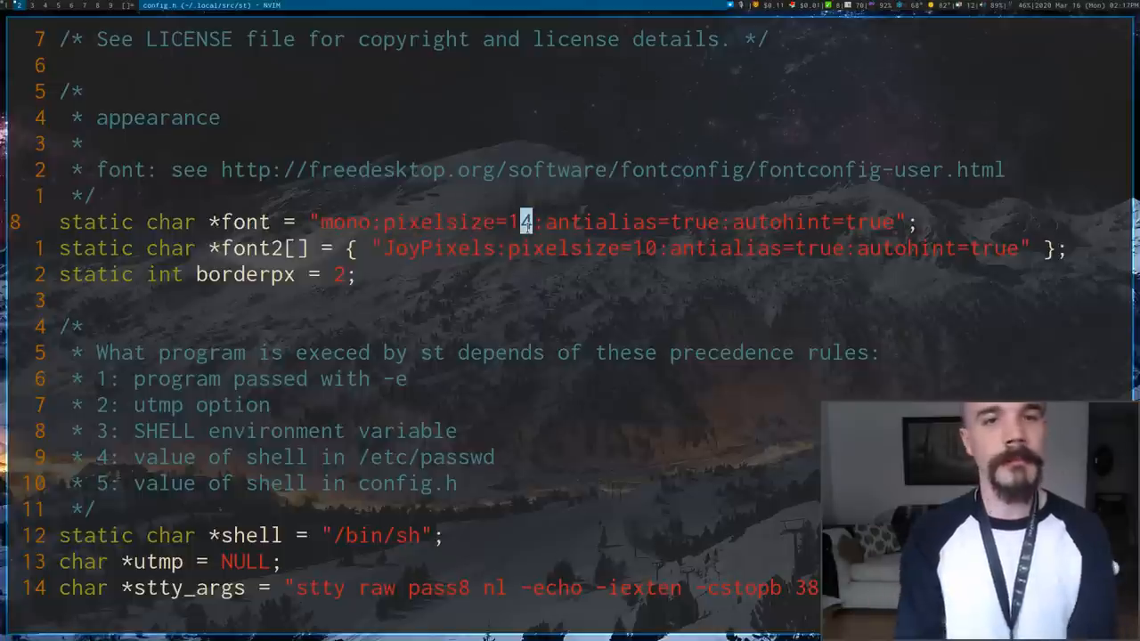
key(j)
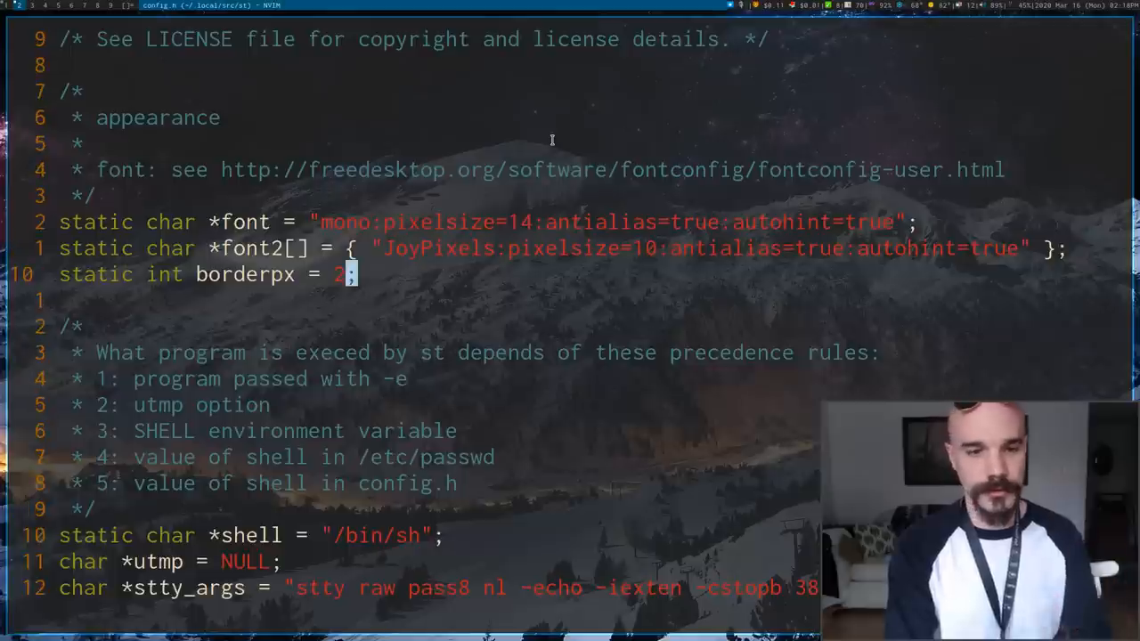
scroll(down, 3)
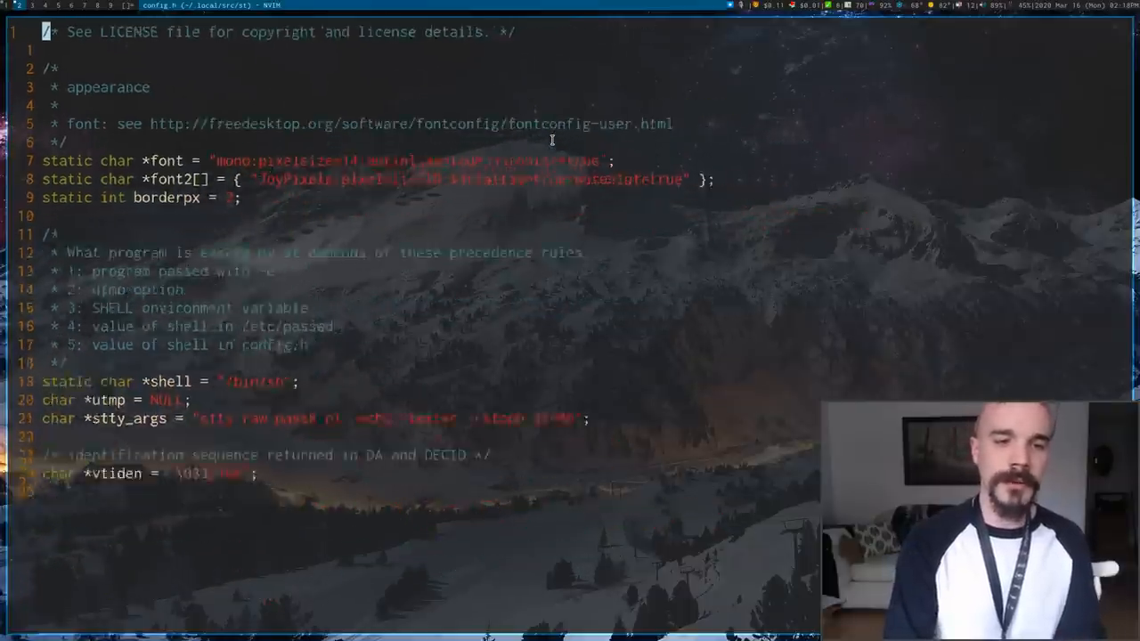
Review config.h, rebuild st with make, and start sudo make install
scroll(down, 3)
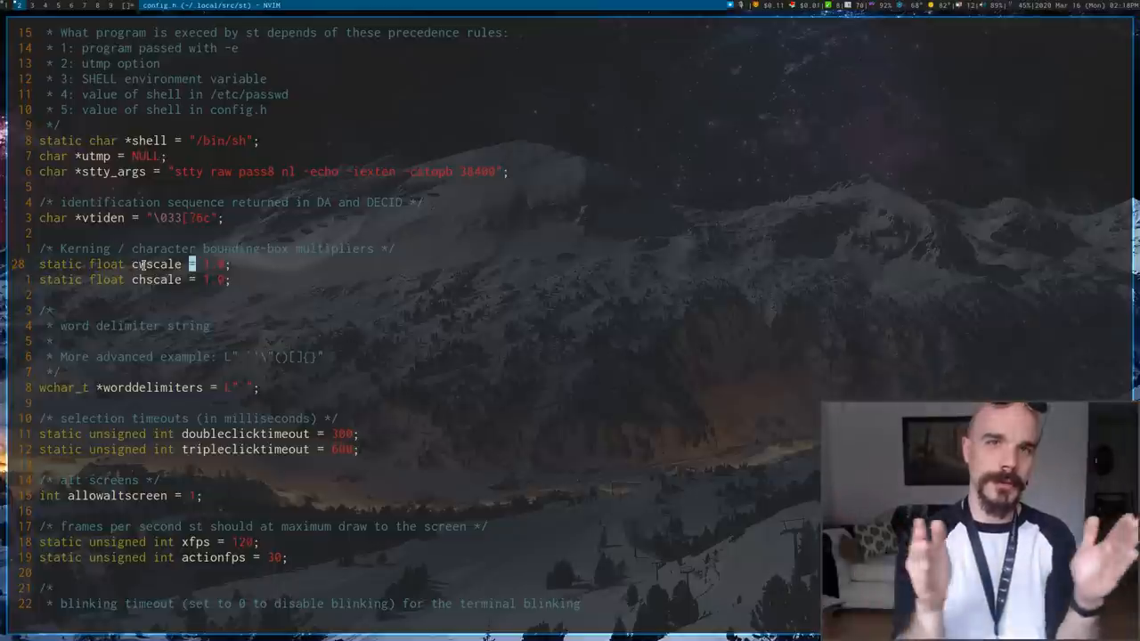
scroll(down, 3)
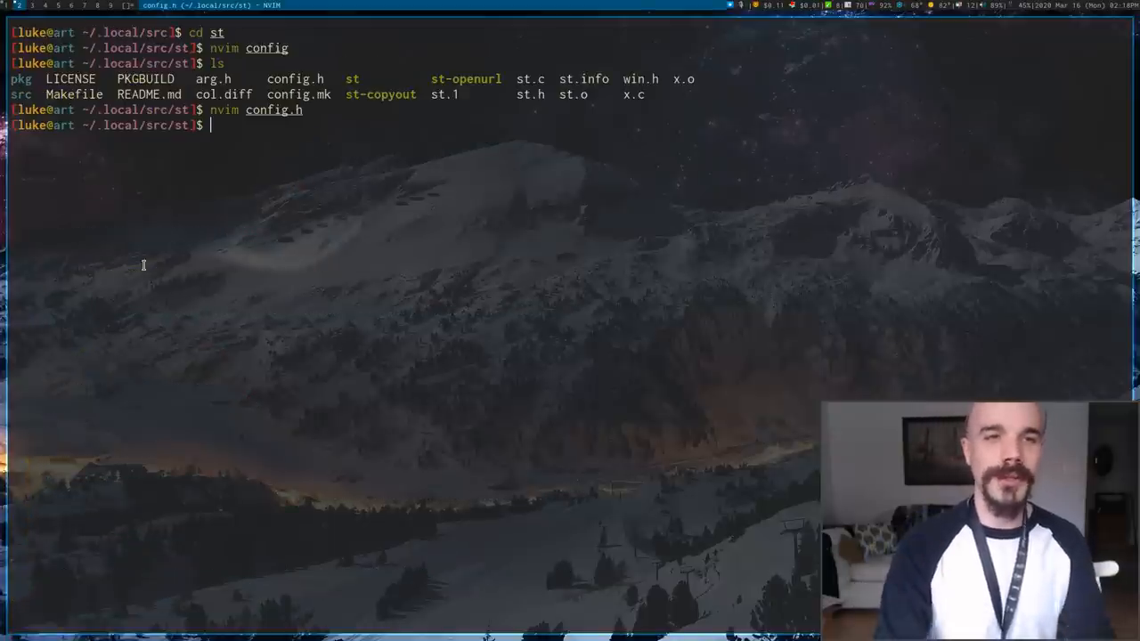
text(make)
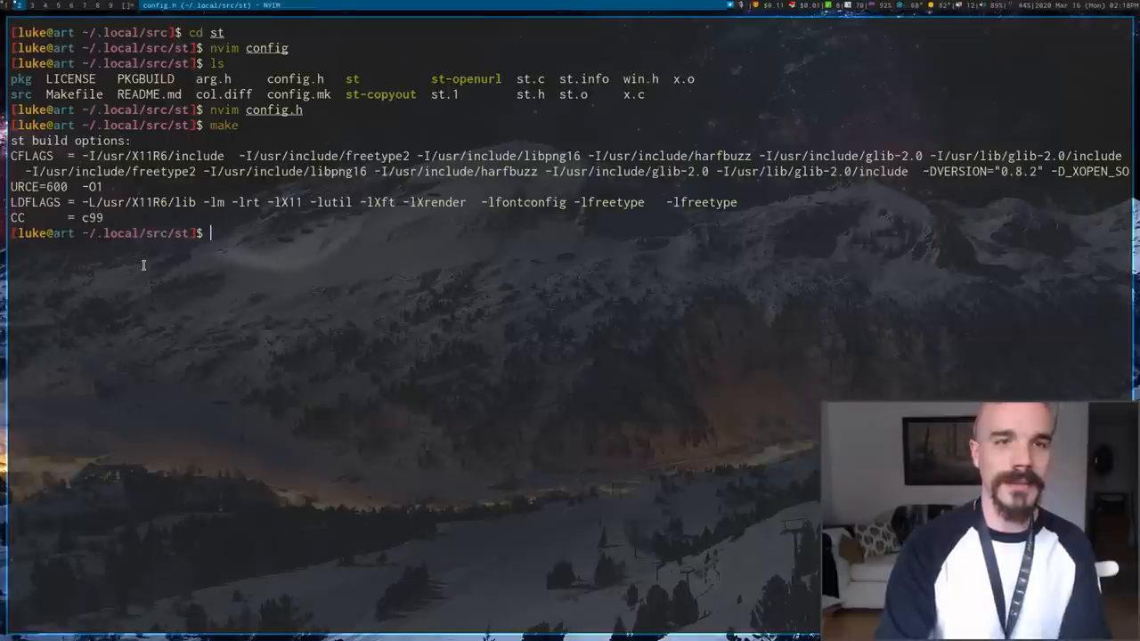
text(sudo make install)
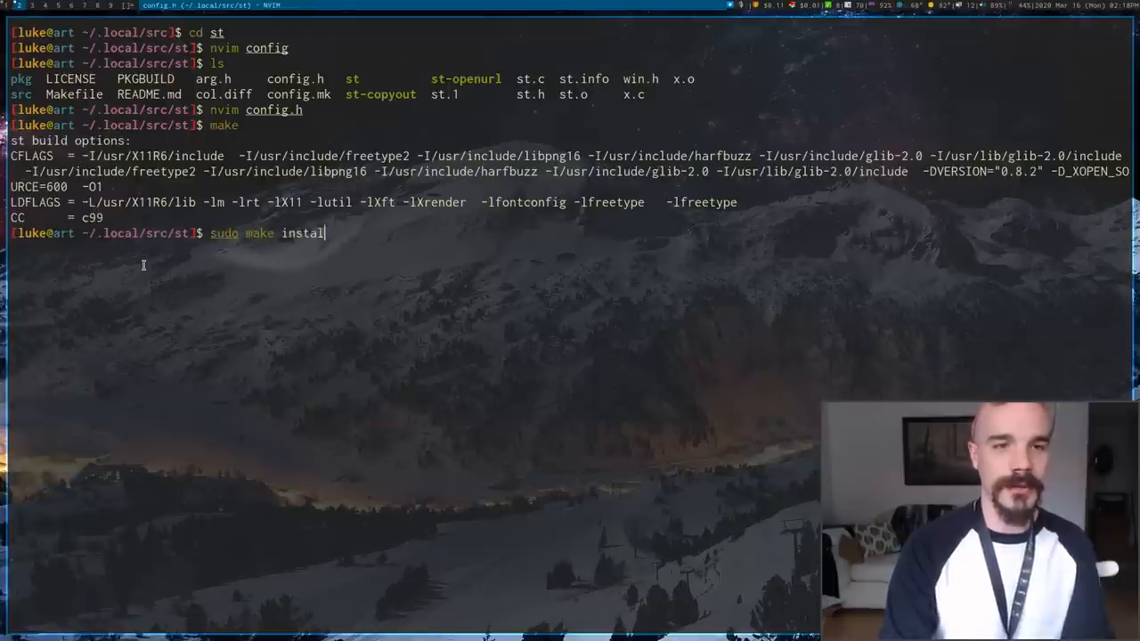